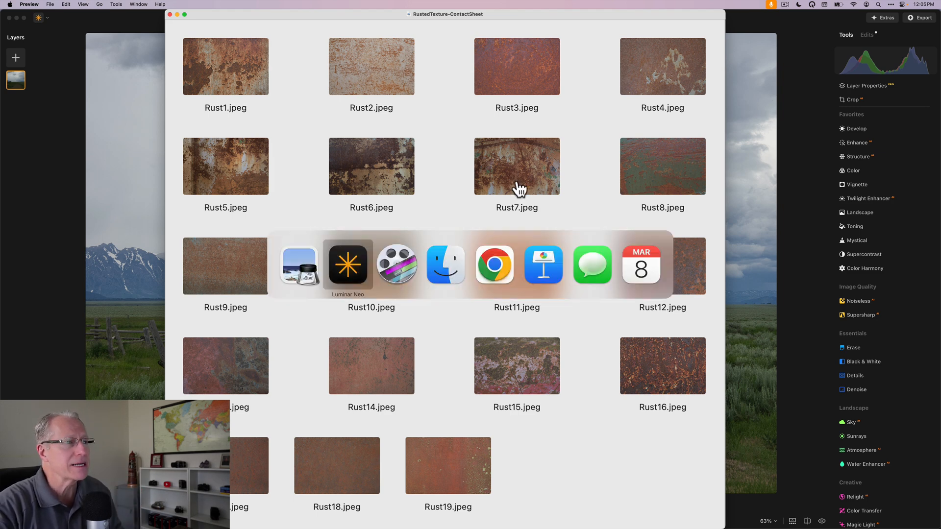
Step: Switch from Preview's rust texture contact sheet to the barn photo in Luminar Neo
click(347, 265)
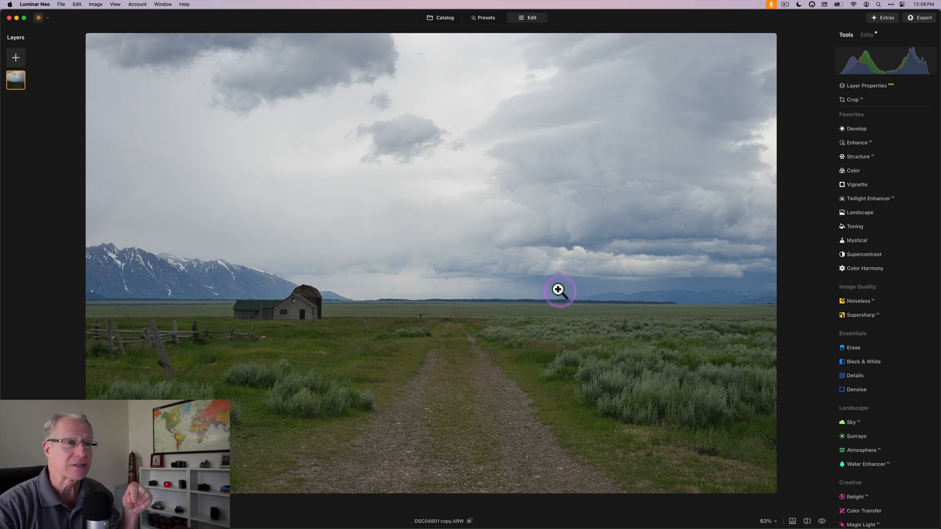
mouse_move(558, 369)
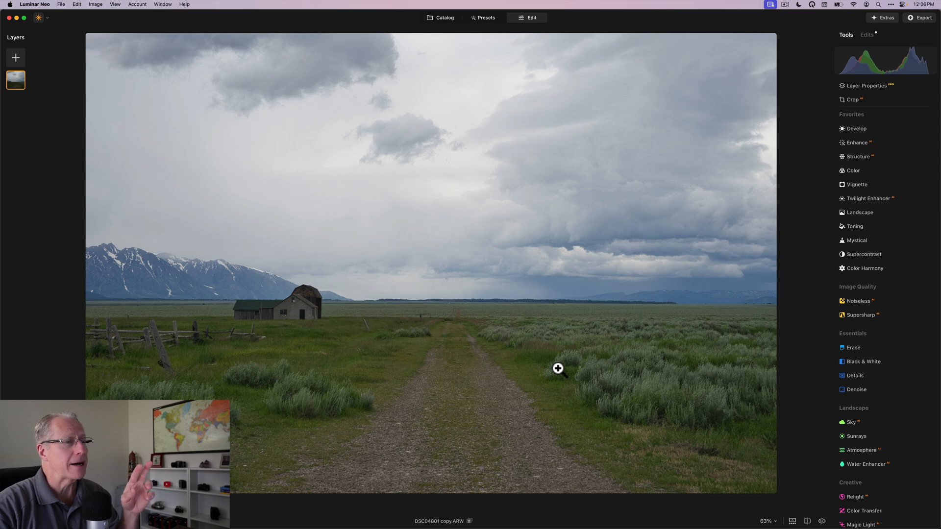
Step: Bring up the add-layer image options from the Layers panel
click(821, 520)
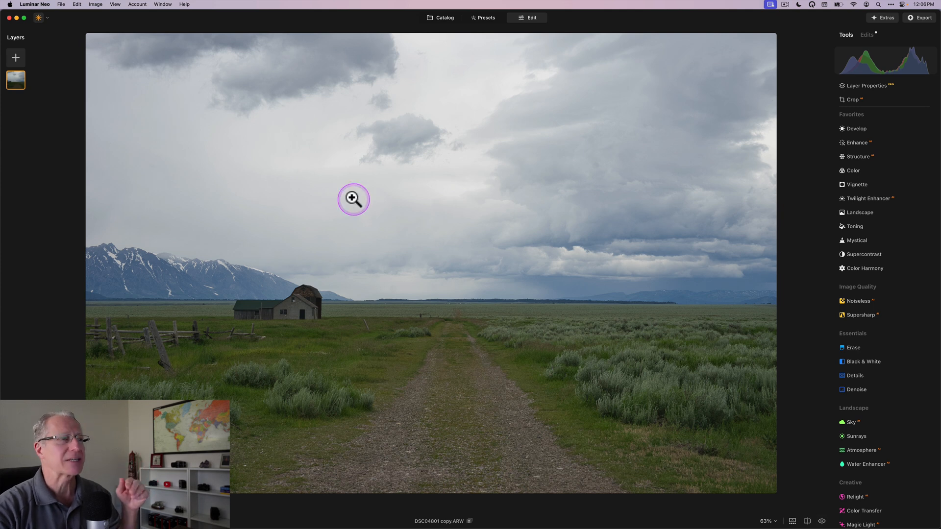
mouse_move(16, 58)
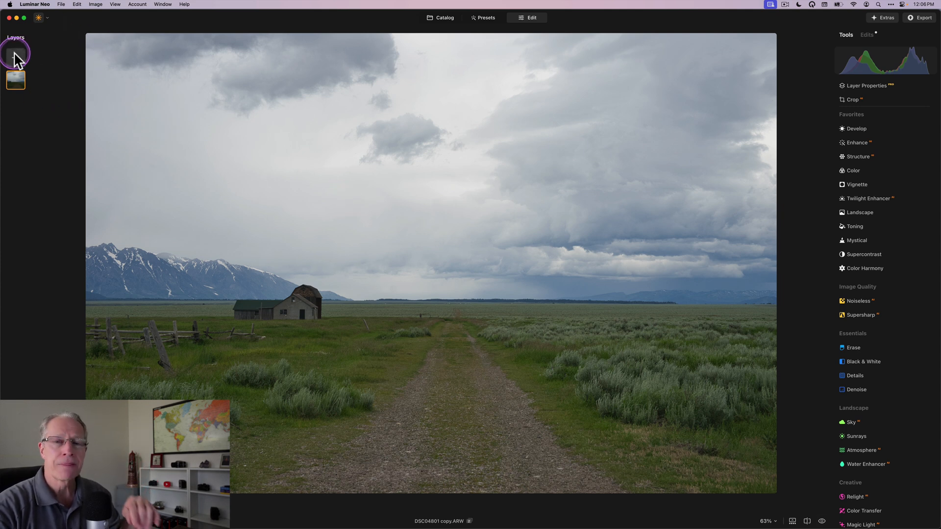
mouse_move(15, 53)
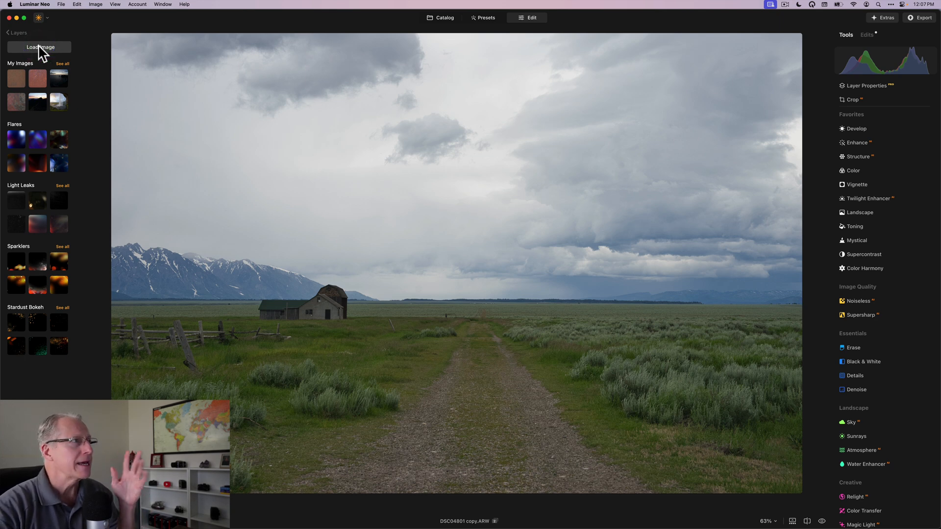
Step: Add a rust texture from My Images as a new layer over the barn photo
click(36, 78)
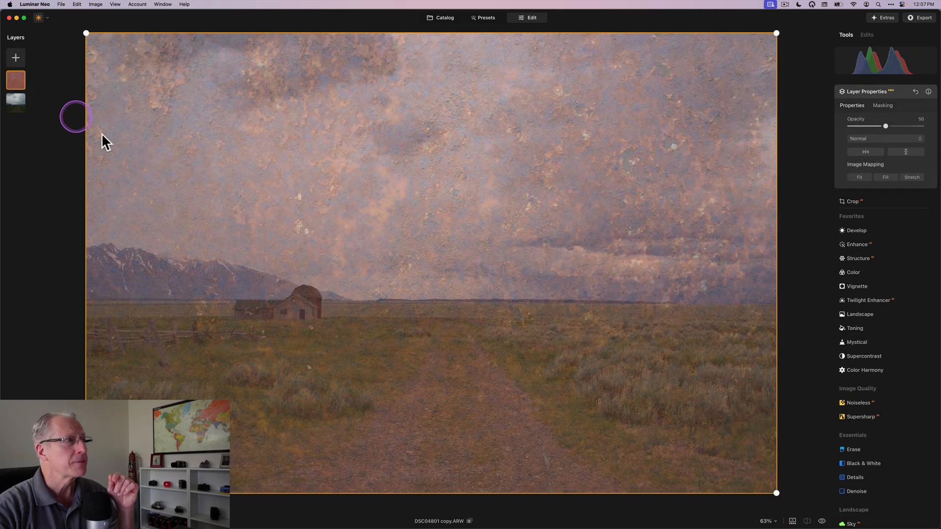
mouse_move(102, 64)
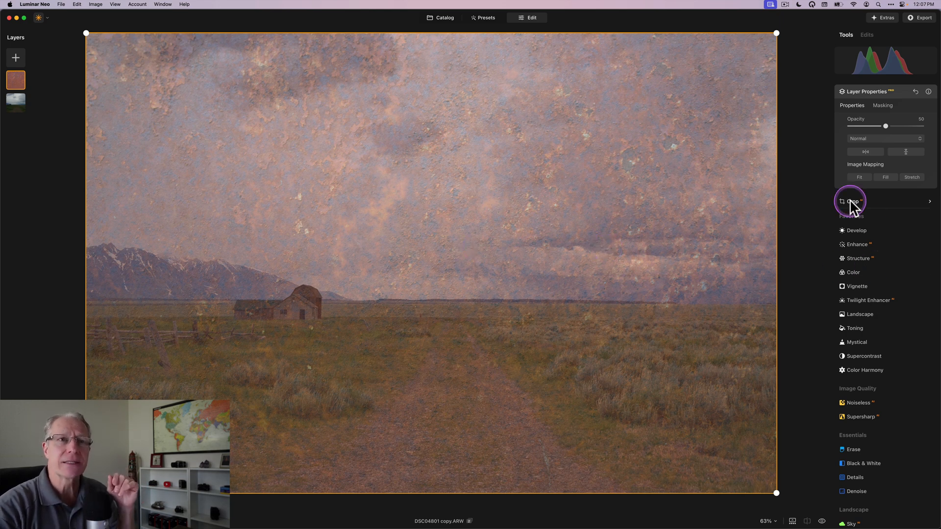
mouse_move(813, 184)
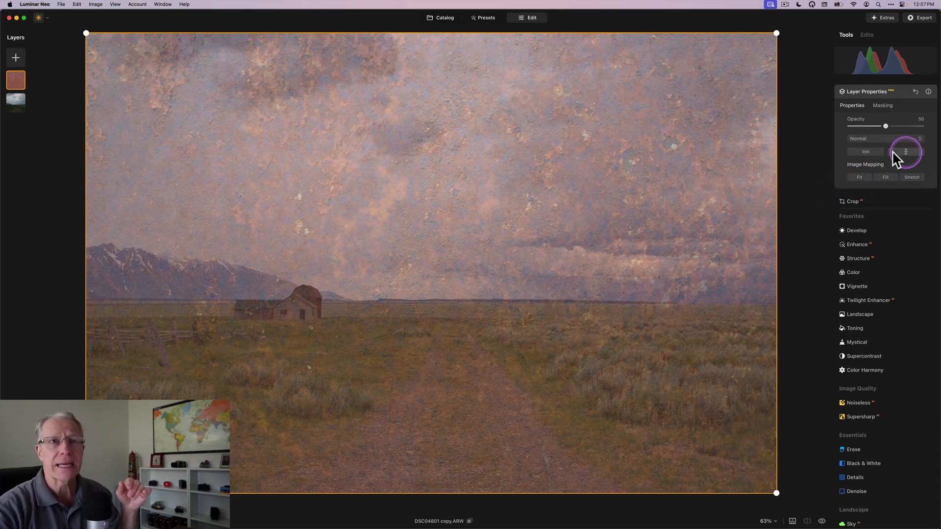
mouse_move(882, 154)
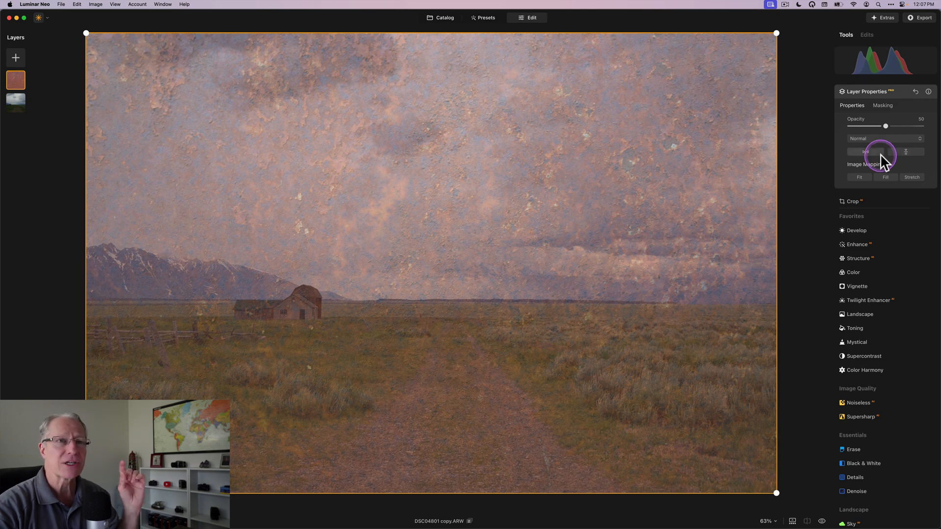
mouse_move(877, 151)
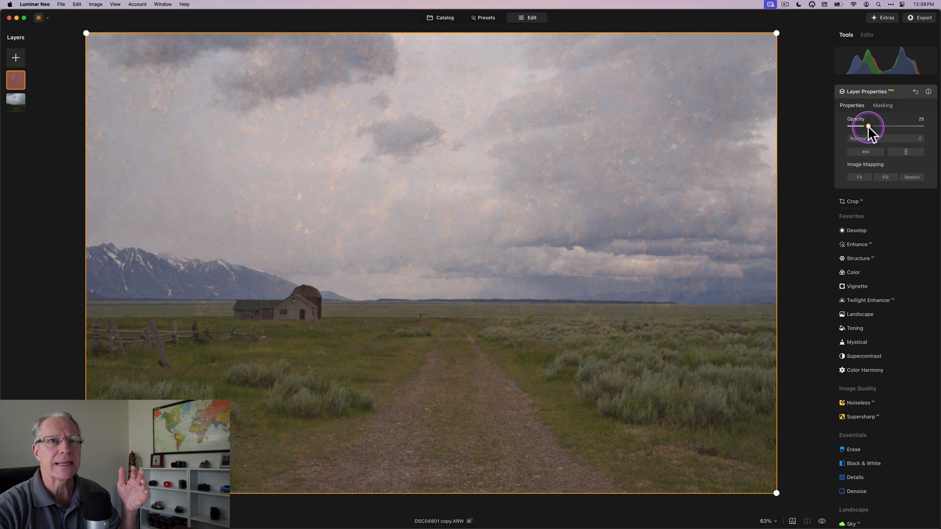
Step: Set the rust texture layer to 26 opacity with Hard Light blending
click(868, 128)
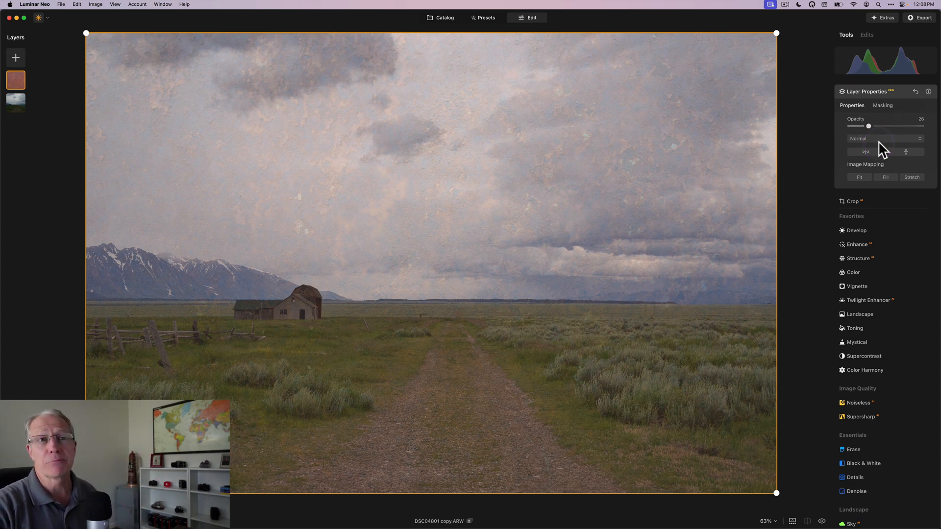
click(882, 138)
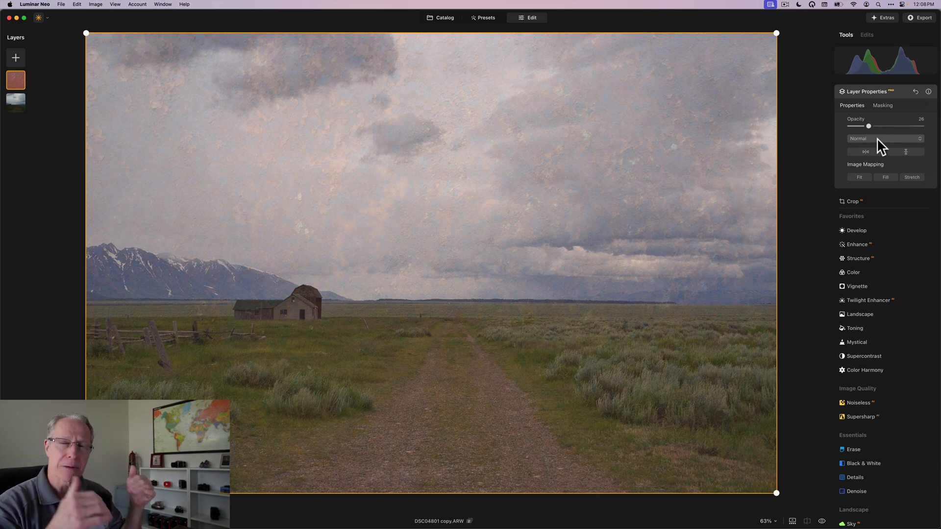
click(882, 139)
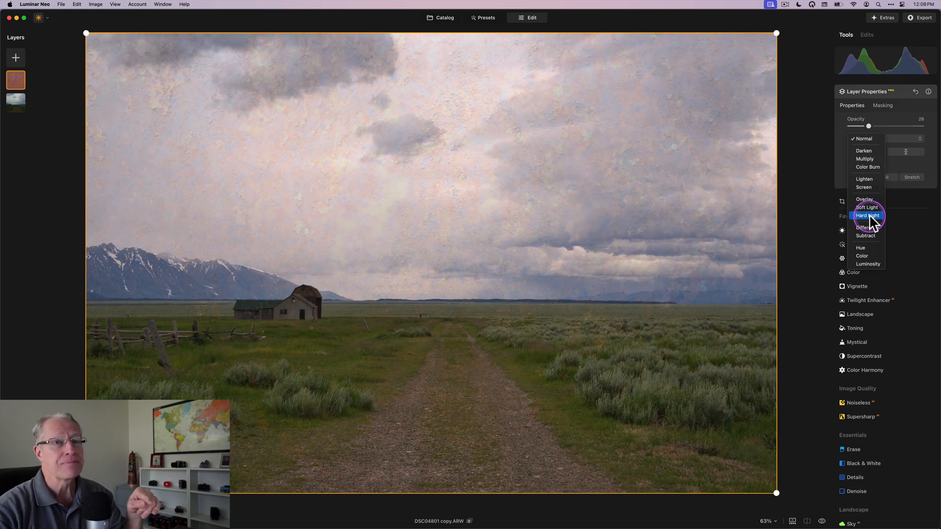
click(866, 215)
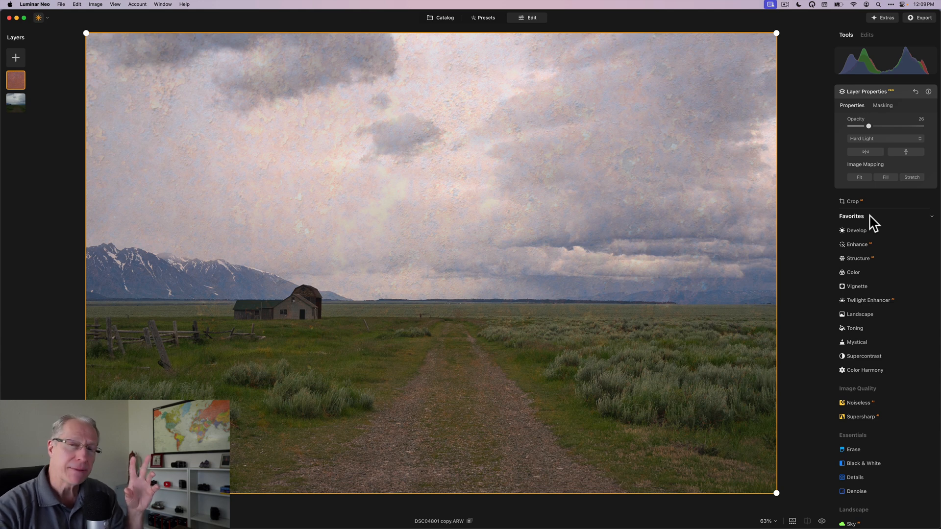
Step: Add a linear gradient mask confining the rust texture to the sky above the horizon
click(885, 177)
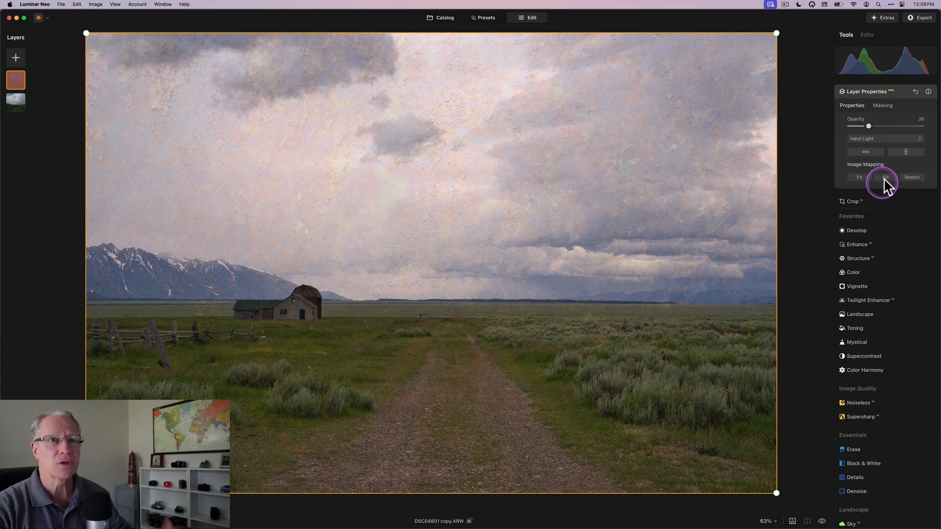
mouse_move(631, 416)
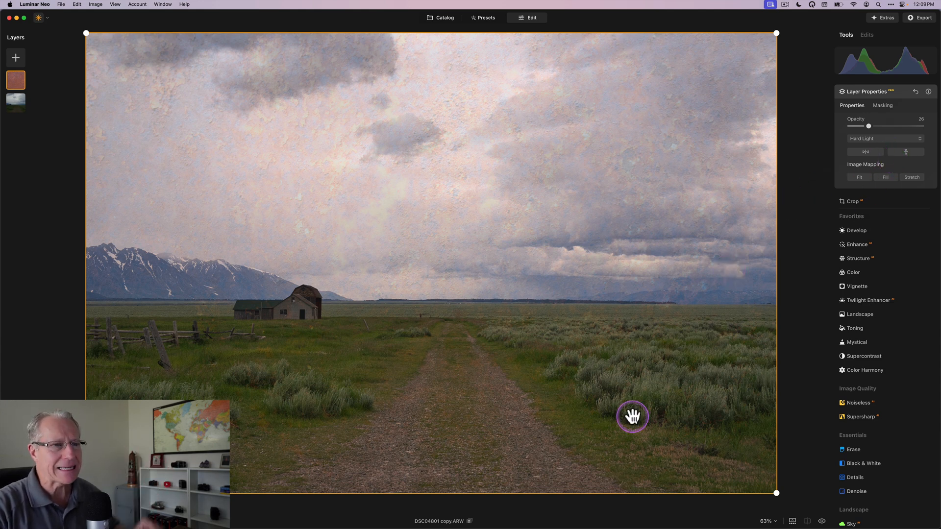
mouse_move(518, 399)
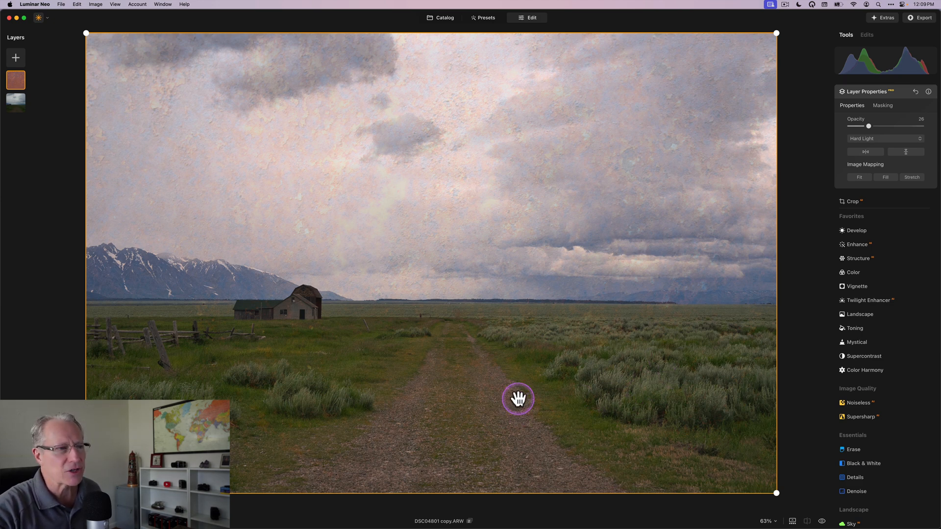
mouse_move(180, 352)
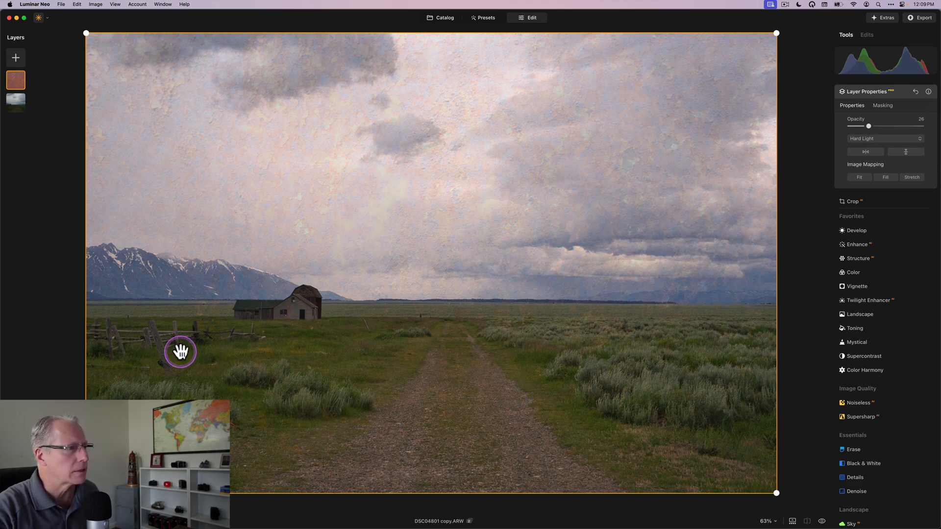
mouse_move(882, 150)
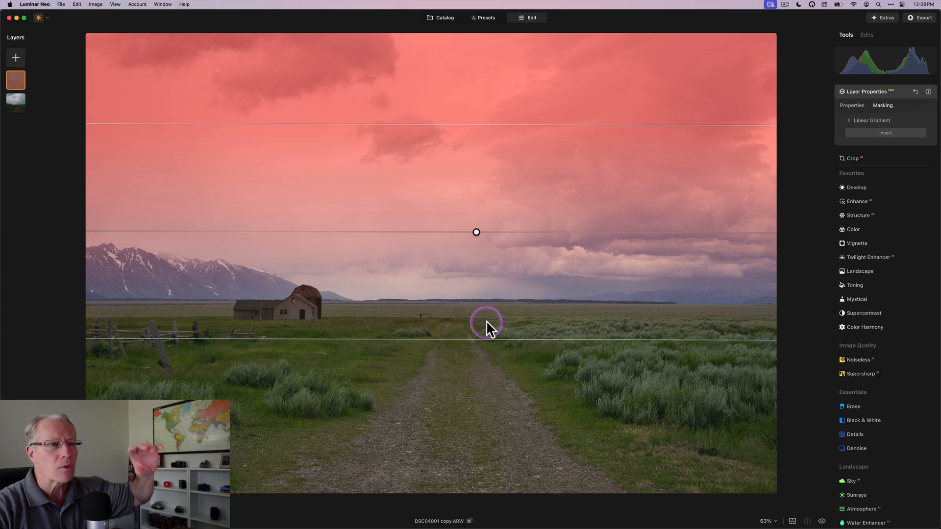
mouse_move(476, 233)
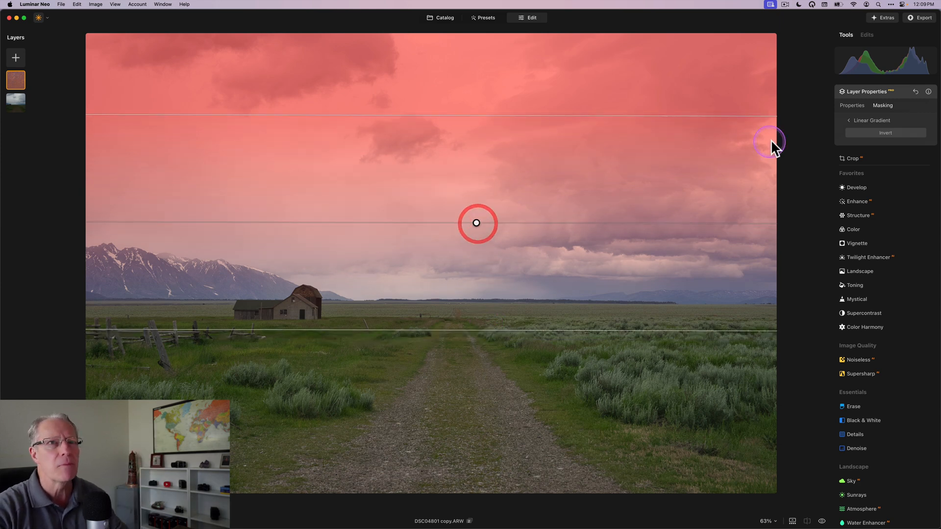
click(851, 105)
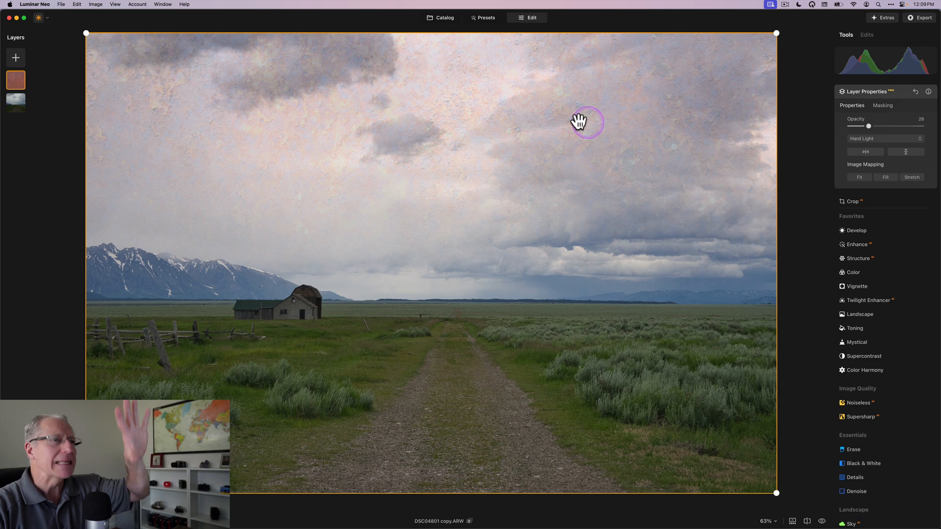
mouse_move(626, 268)
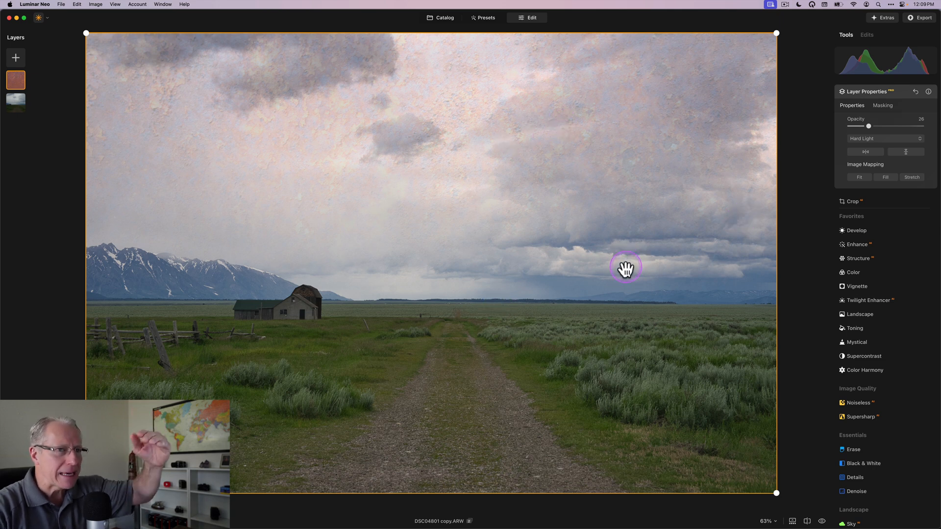
mouse_move(628, 388)
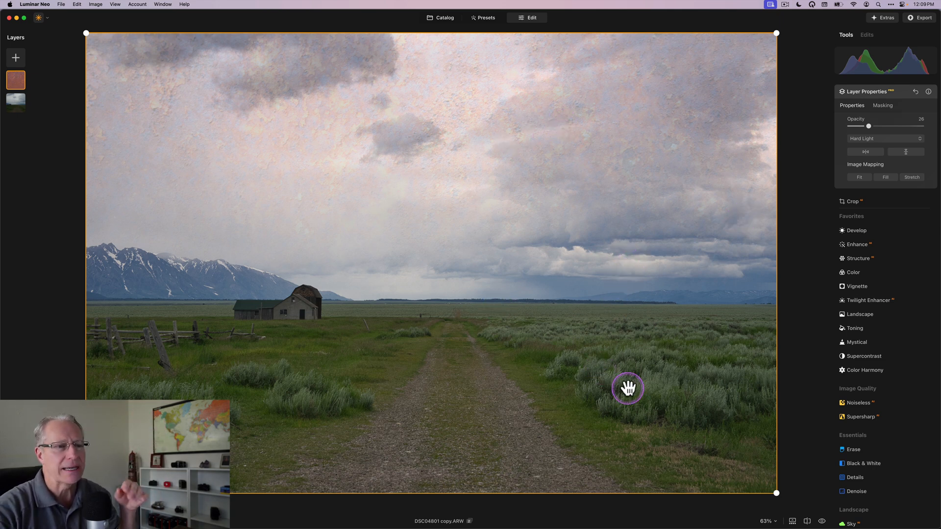
mouse_move(382, 392)
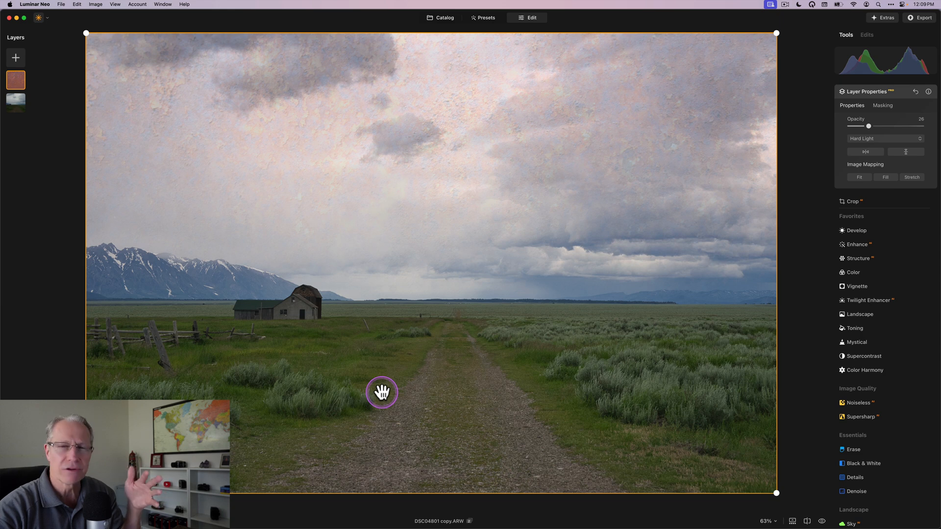
mouse_move(541, 357)
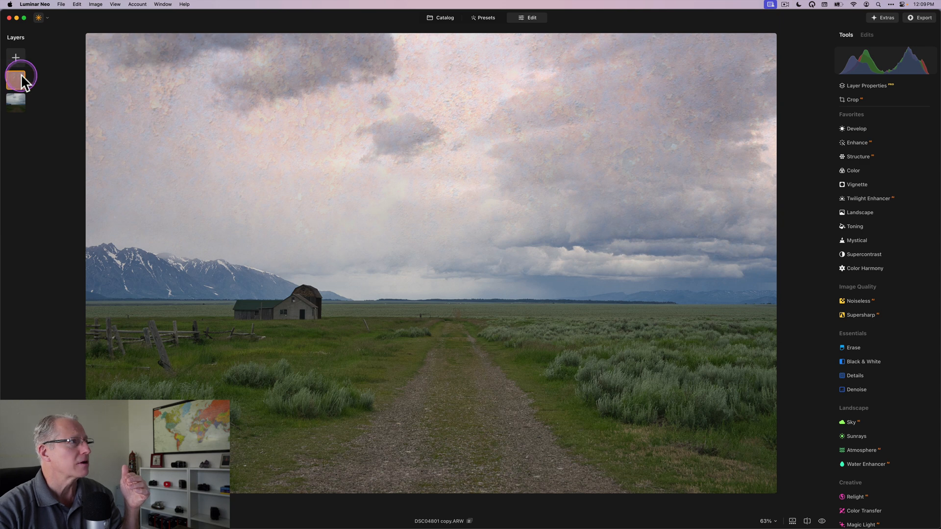
Step: Re-show the Rust3 layer, check its Hard Light 26% blend, and add another image layer
click(16, 80)
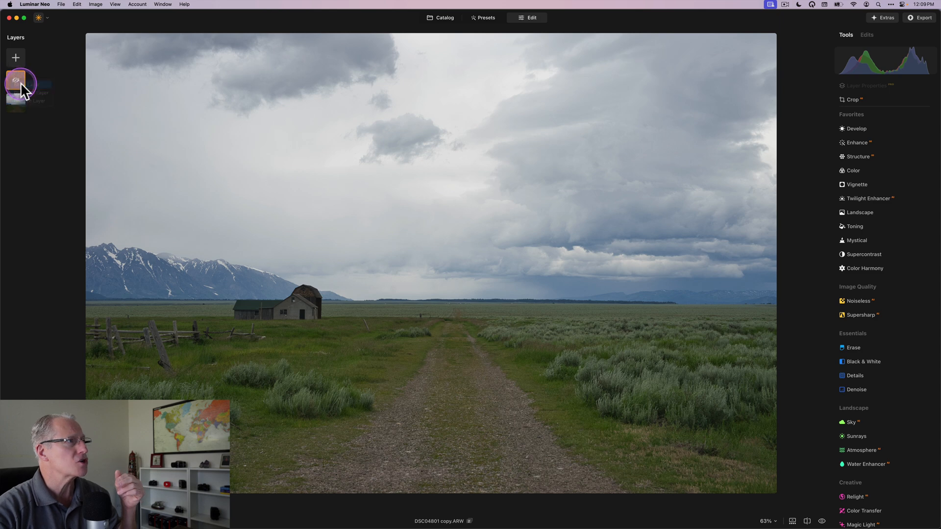
click(16, 83)
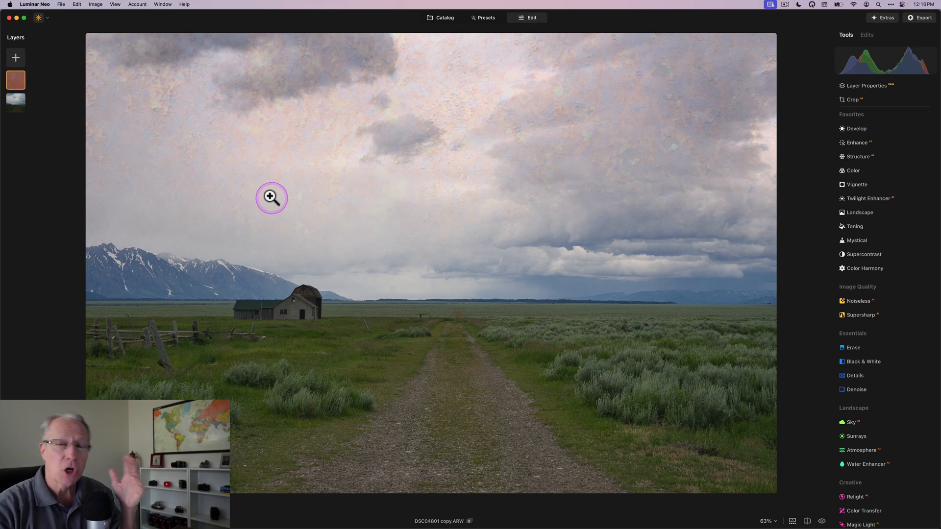
mouse_move(270, 198)
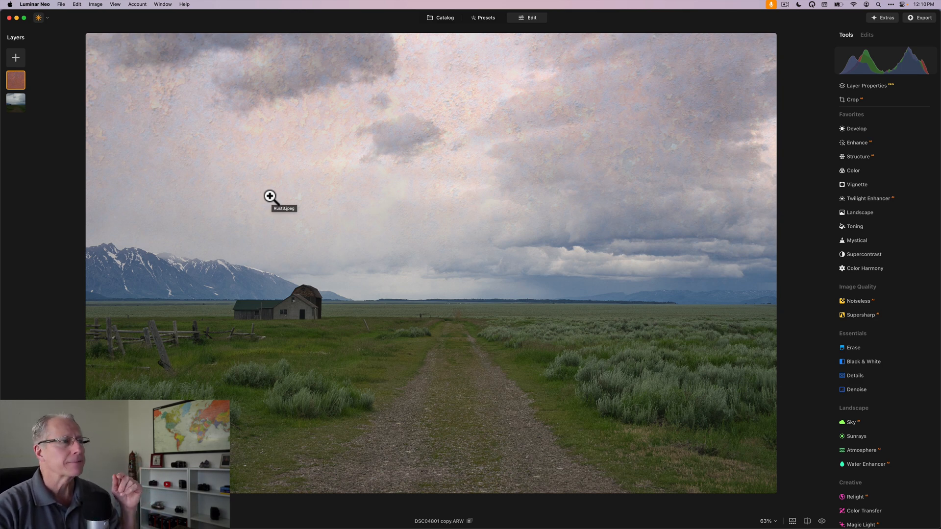
mouse_move(318, 266)
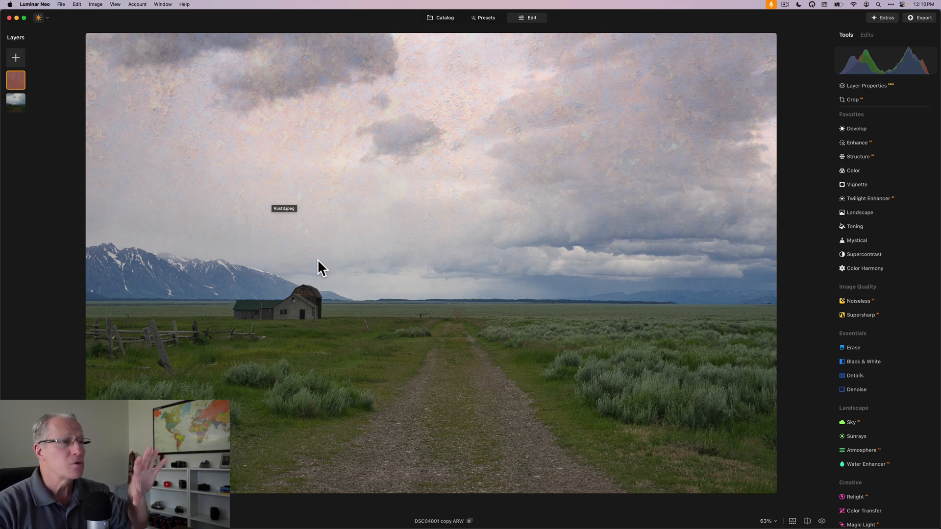
mouse_move(27, 115)
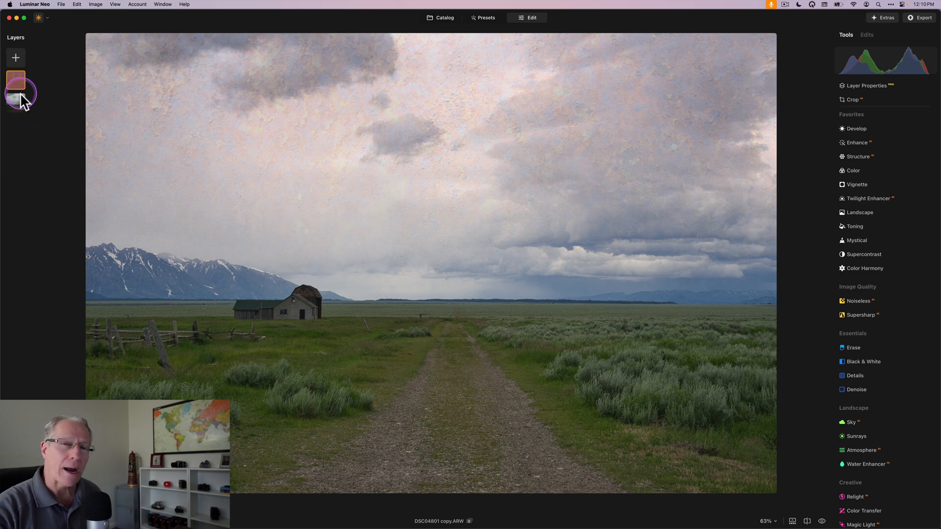
click(16, 78)
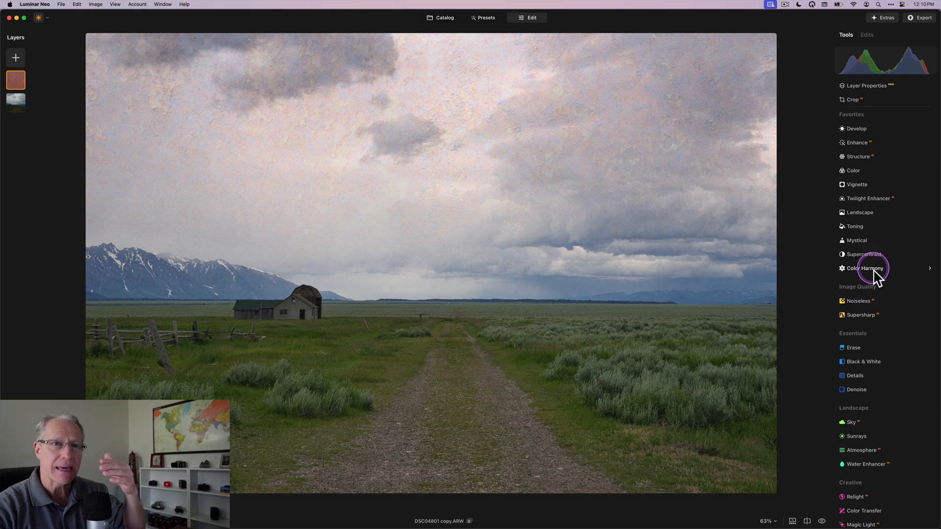
mouse_move(48, 148)
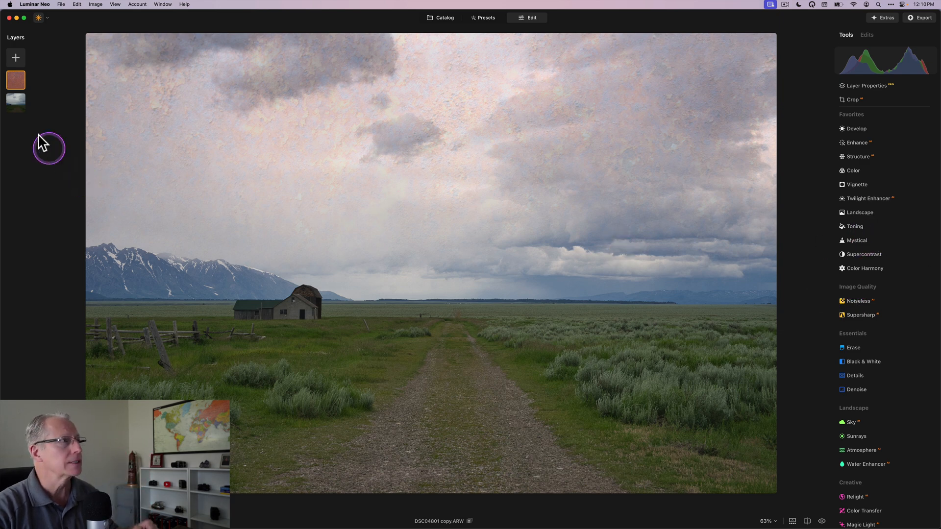
click(15, 99)
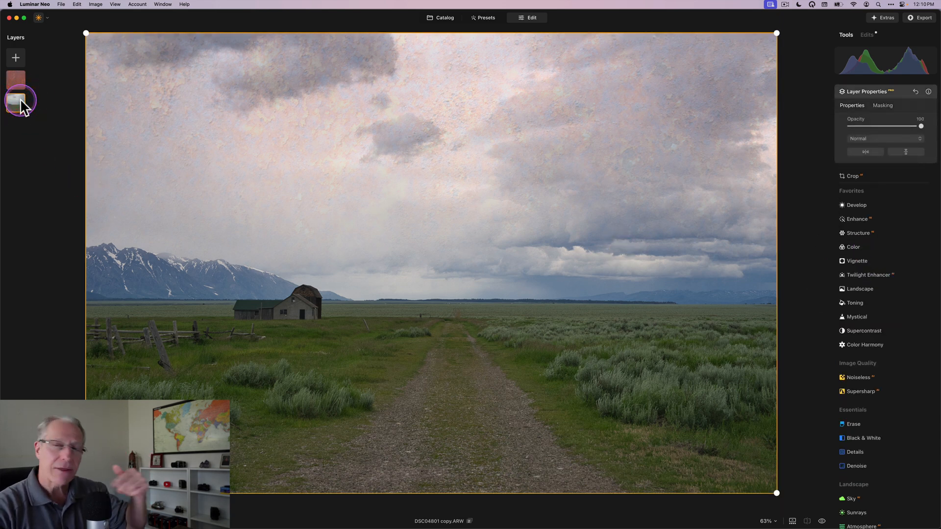
click(16, 78)
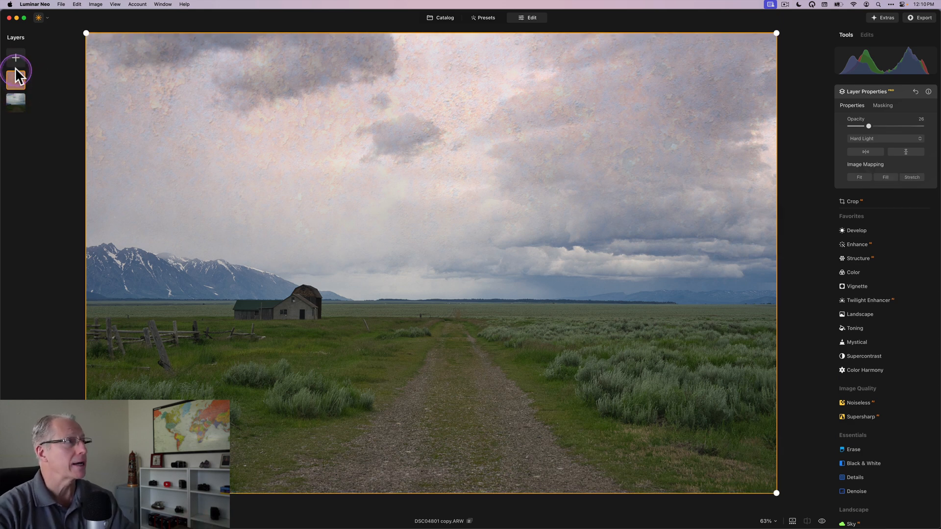
click(15, 58)
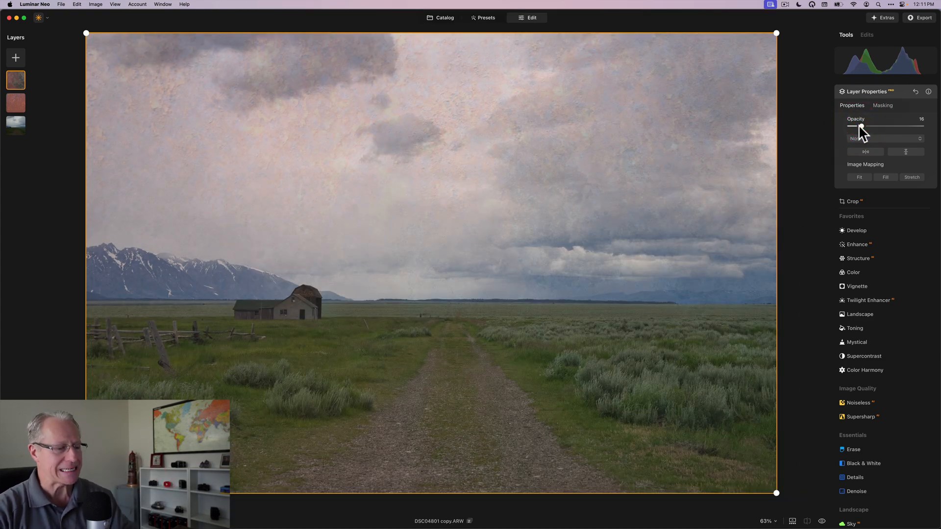
Step: Set the second texture to 16 opacity, preview its gradient mask, and blend in Color Burn
click(882, 105)
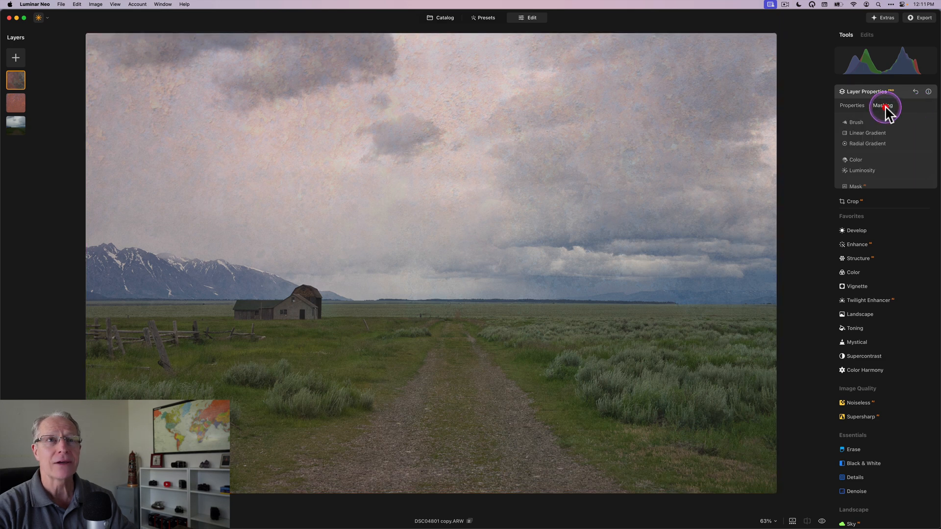
click(866, 132)
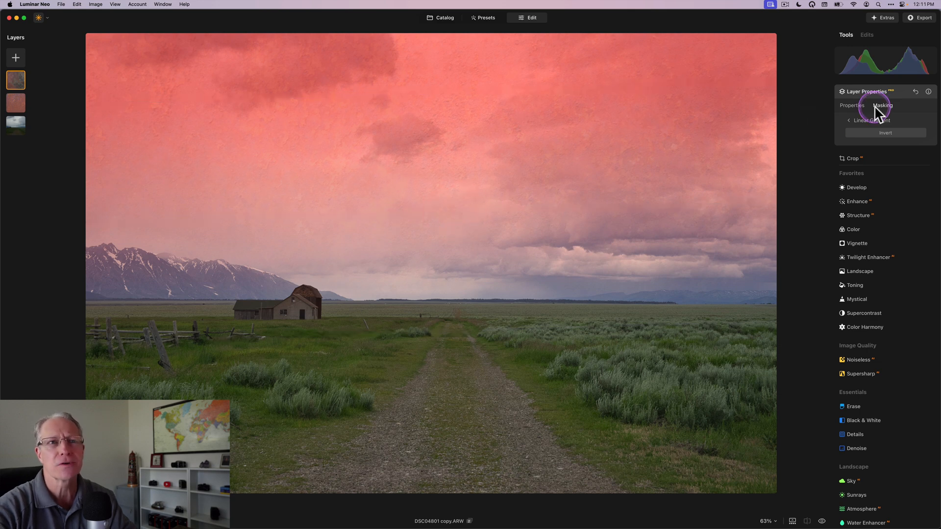
click(851, 105)
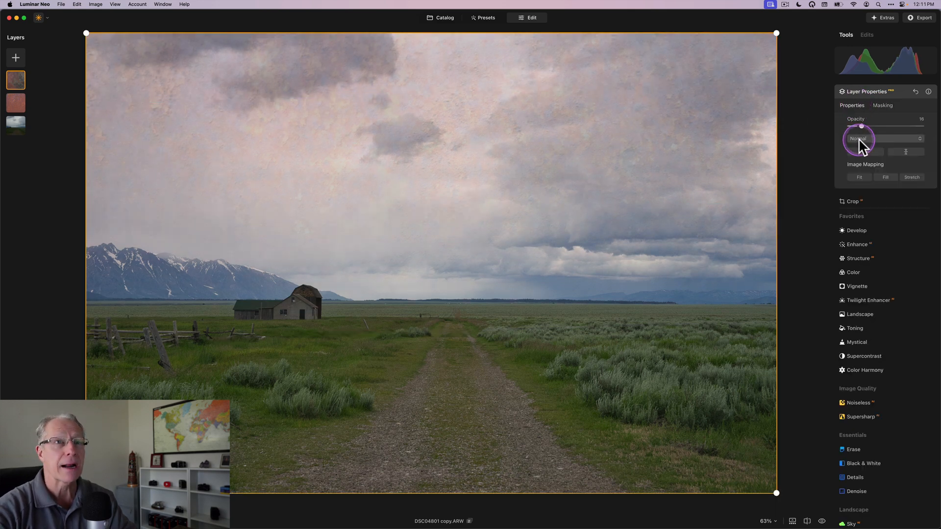
click(858, 139)
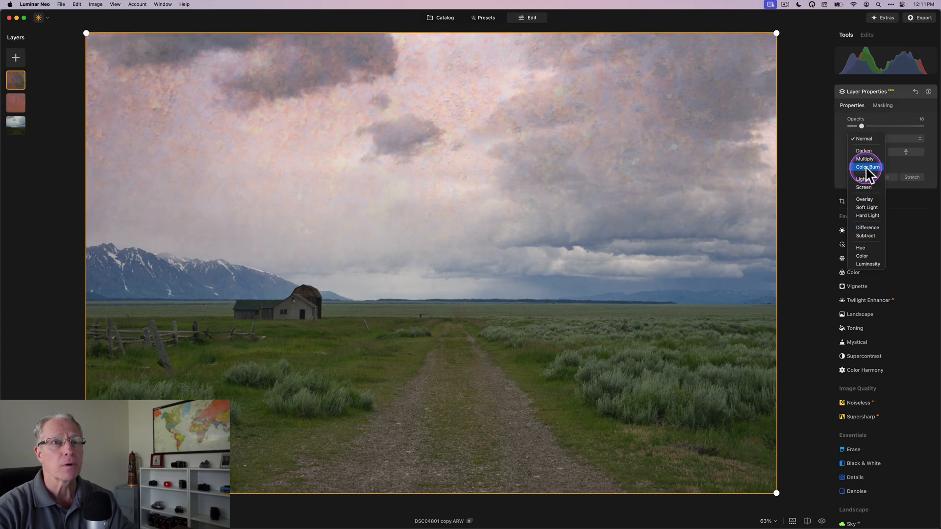
click(866, 167)
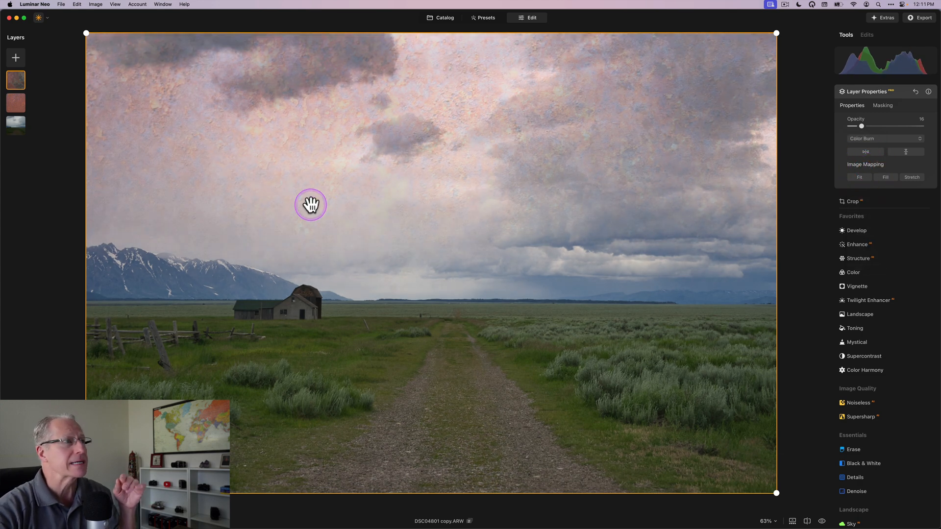
mouse_move(424, 179)
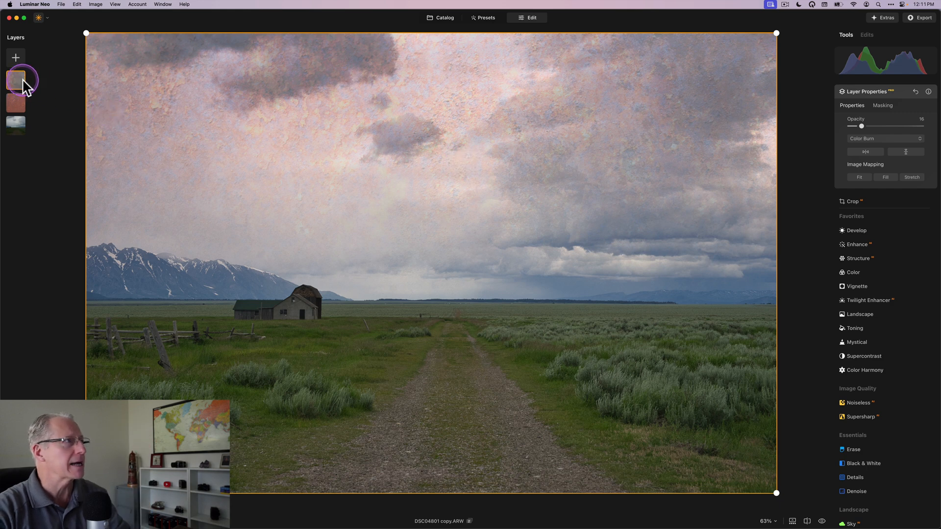
click(16, 80)
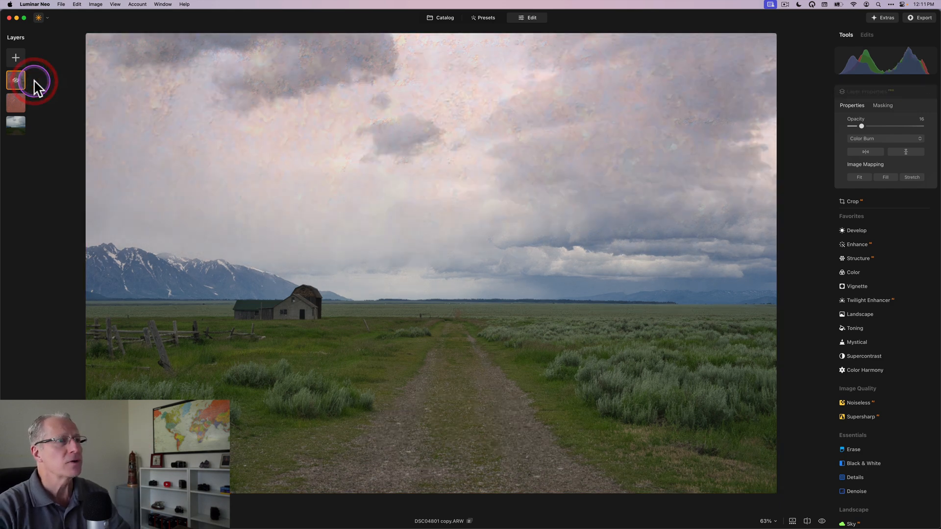
click(15, 80)
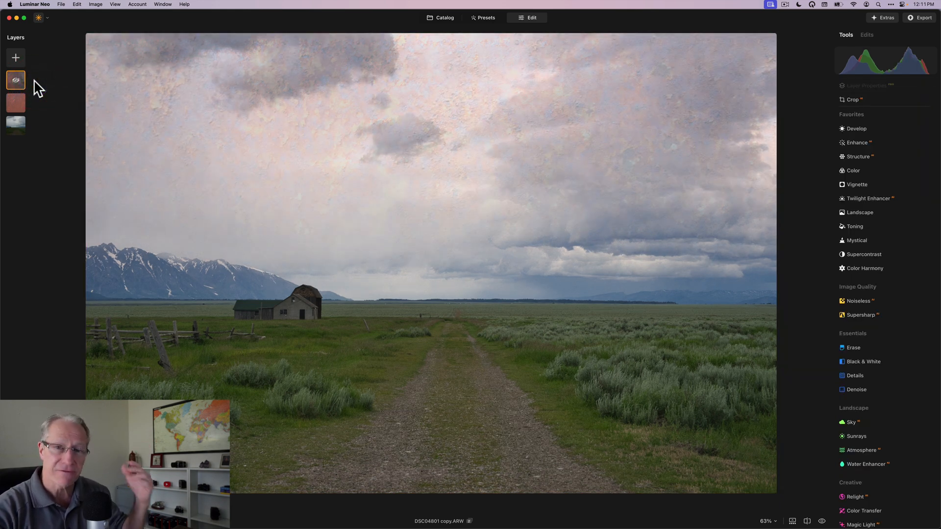
click(16, 80)
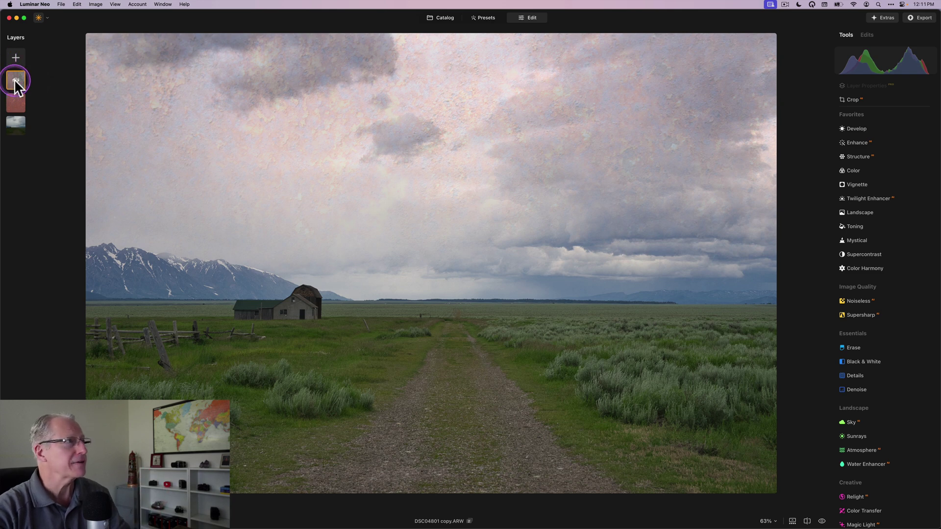
click(15, 80)
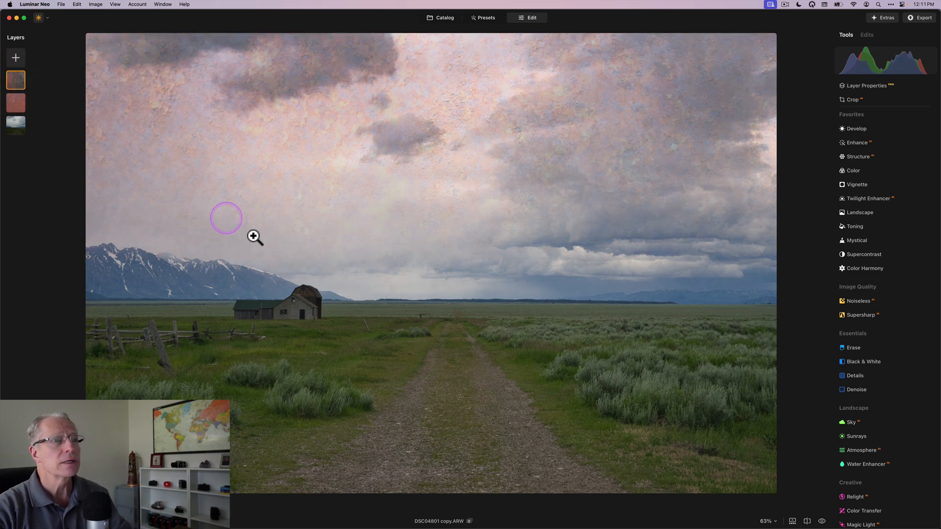
mouse_move(279, 252)
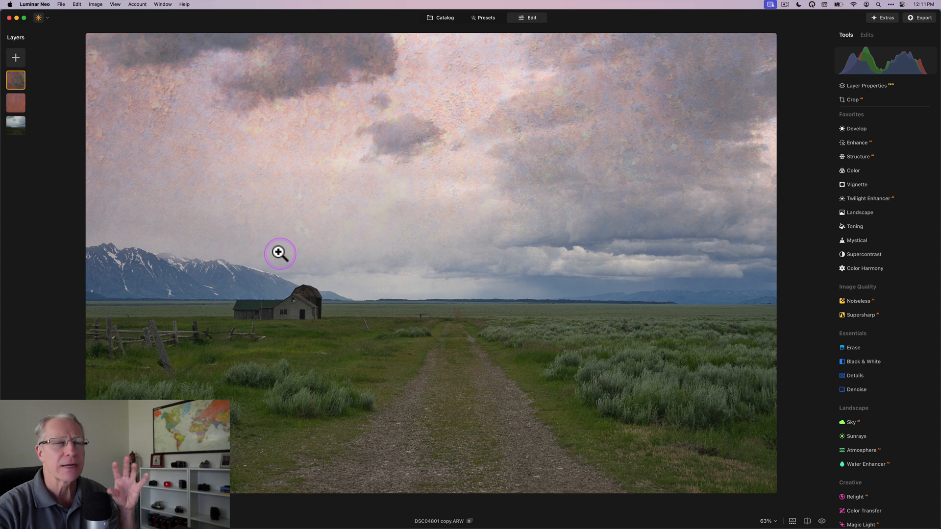
mouse_move(524, 285)
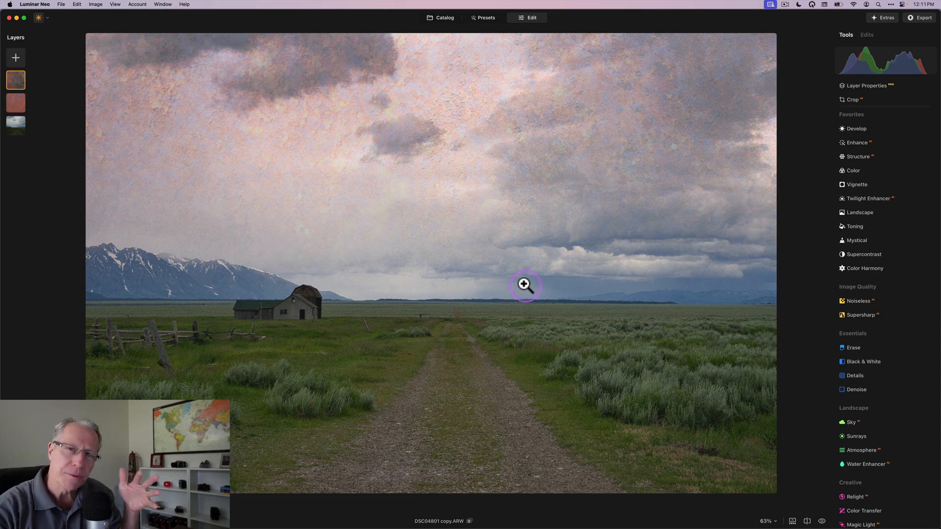
mouse_move(524, 285)
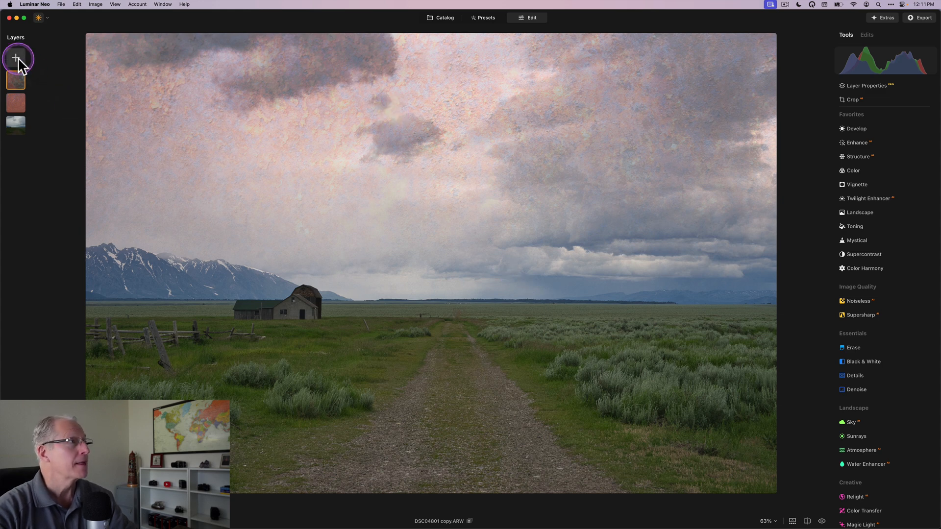
mouse_move(18, 59)
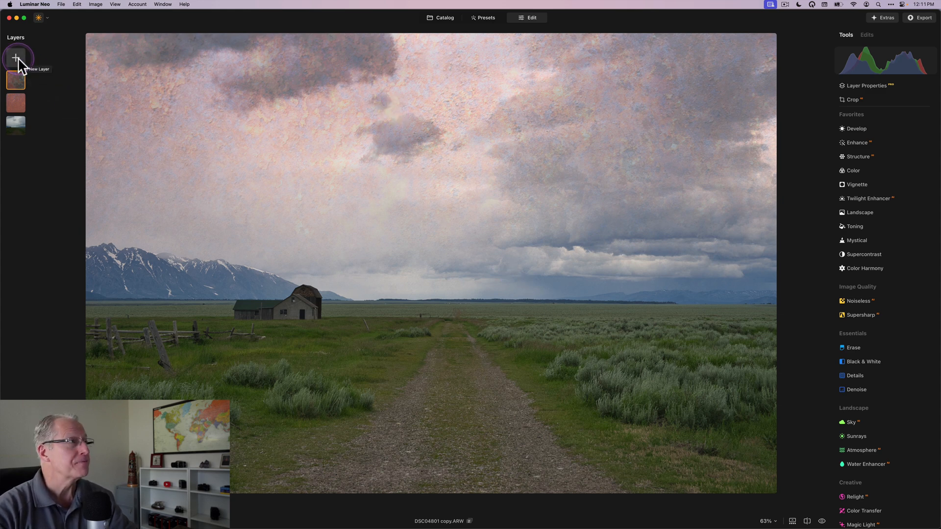
Step: Add another saved rust texture layer and open the top layer's properties
click(16, 58)
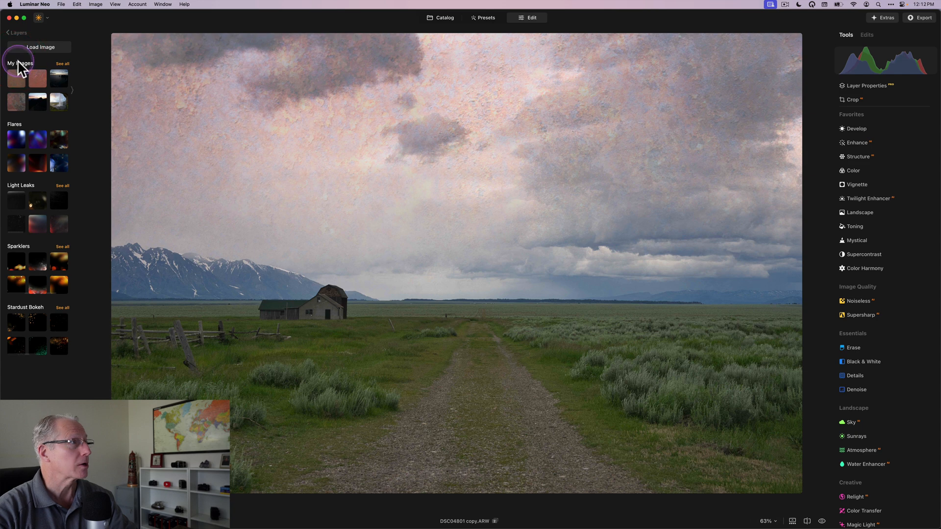
click(16, 78)
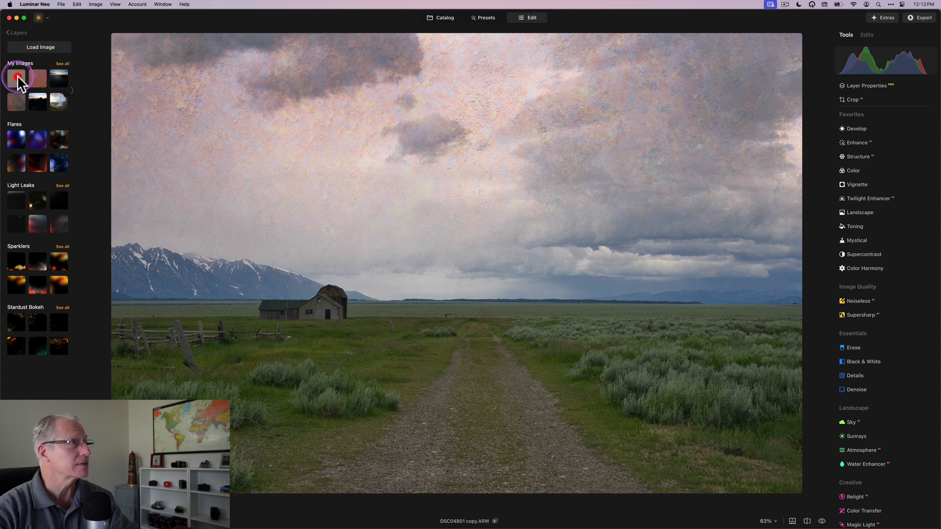
click(16, 32)
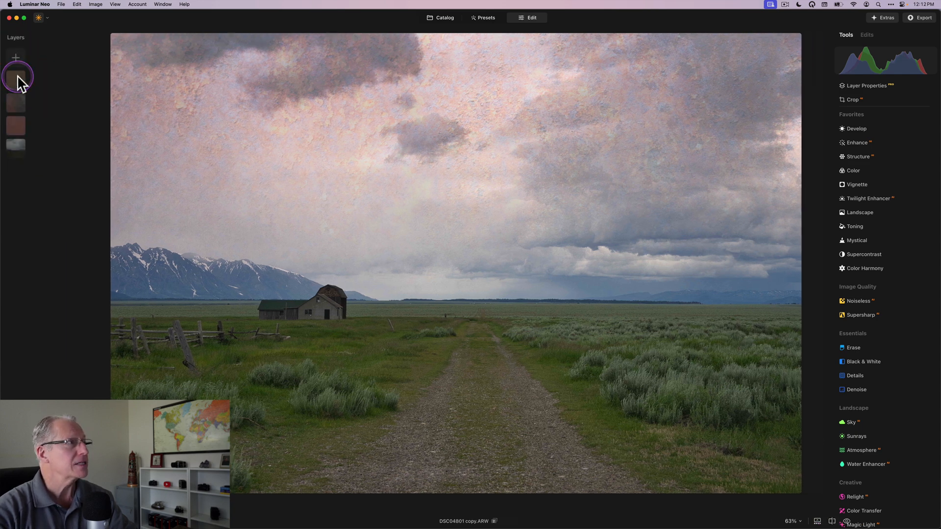
click(16, 77)
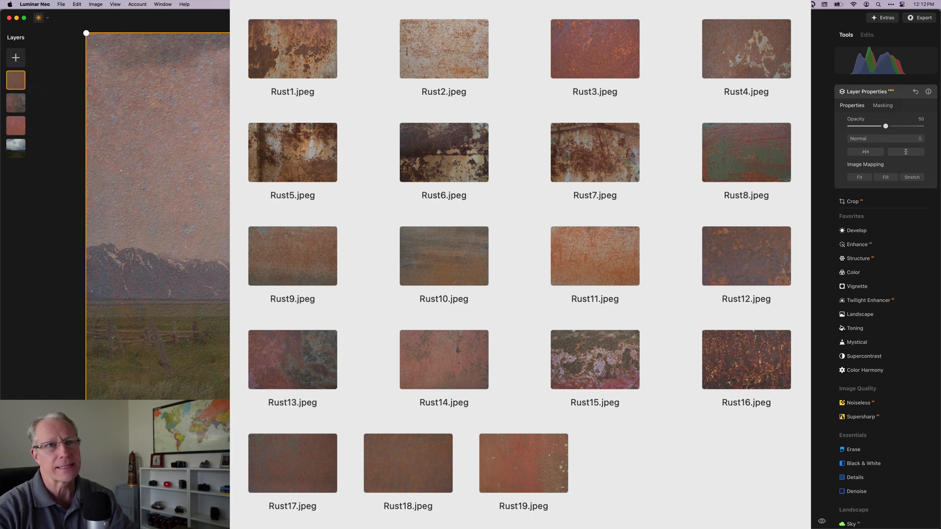
mouse_move(884, 126)
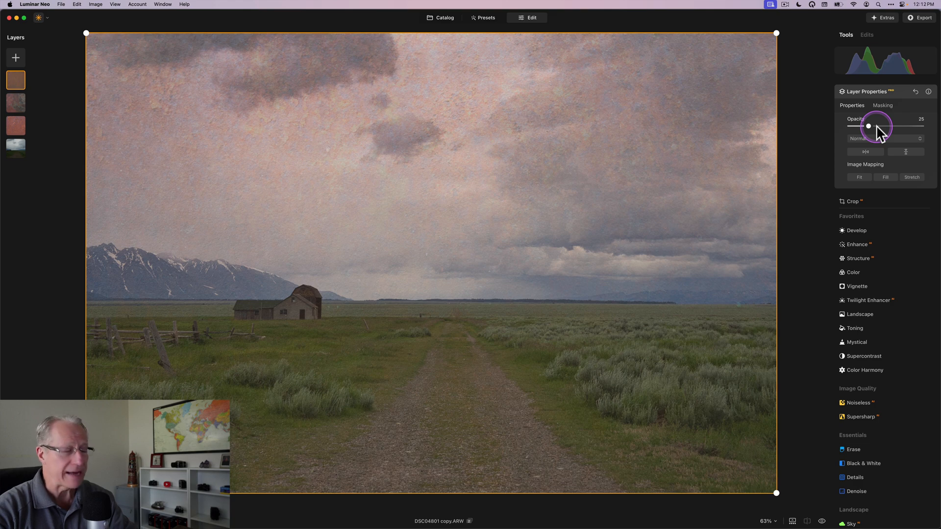
Step: Blend the top rust texture in Color Burn at 22 opacity and collapse its properties
click(883, 138)
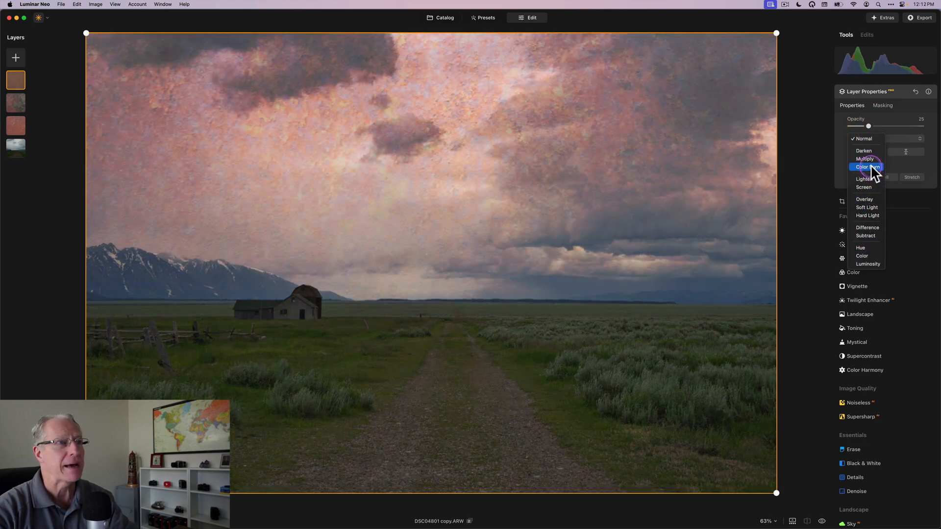
click(866, 167)
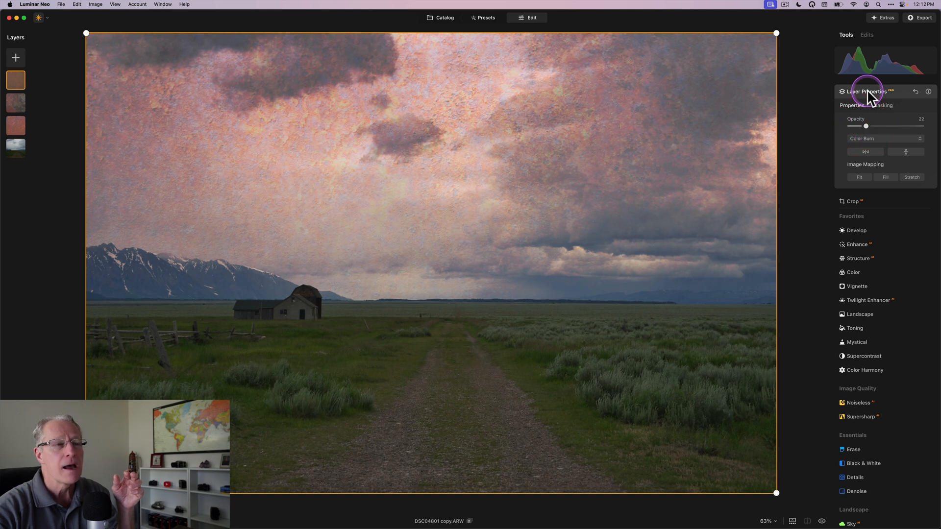
mouse_move(744, 310)
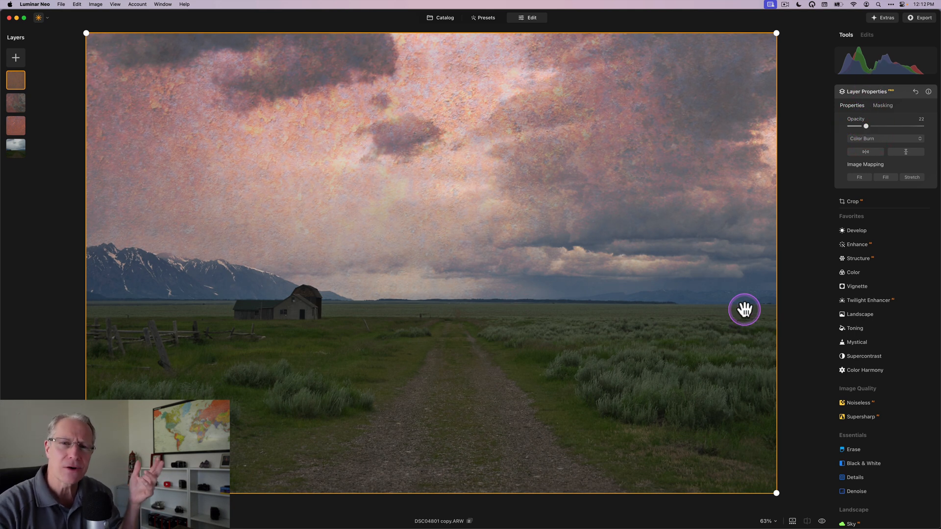
mouse_move(531, 403)
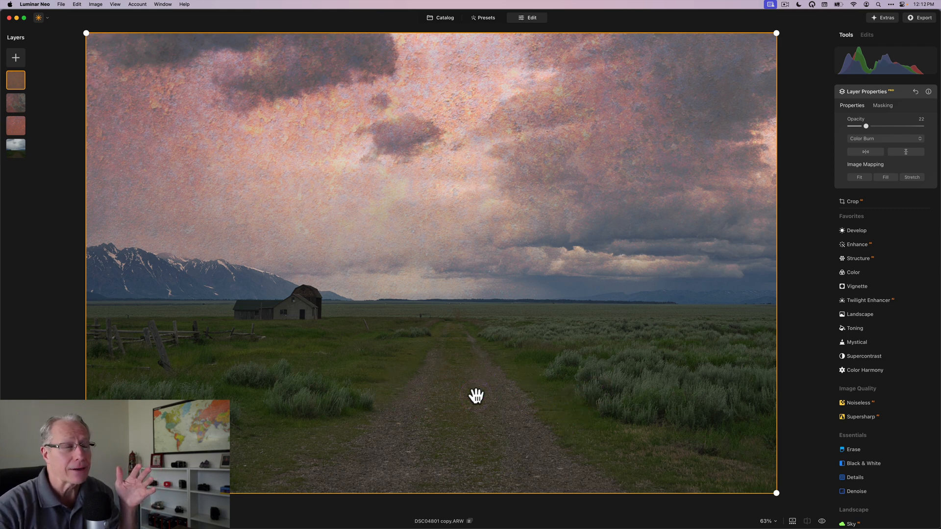
mouse_move(591, 233)
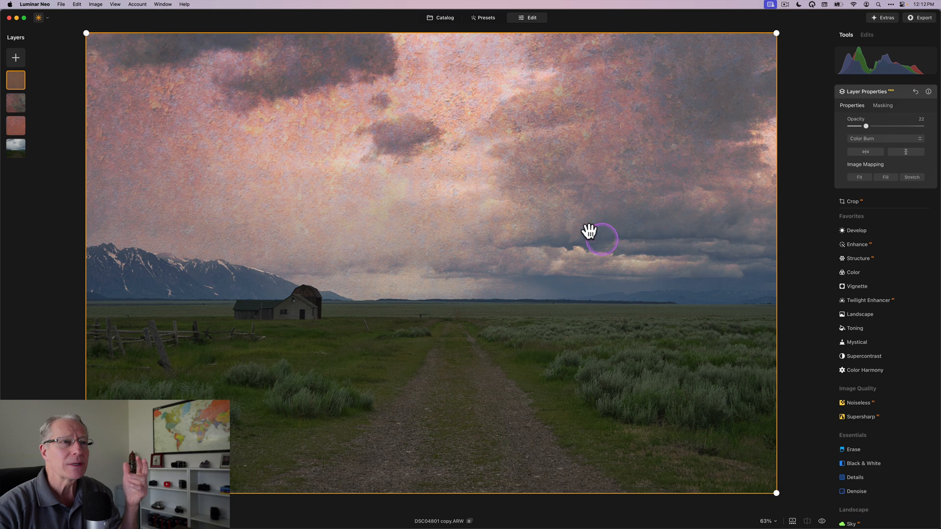
mouse_move(529, 376)
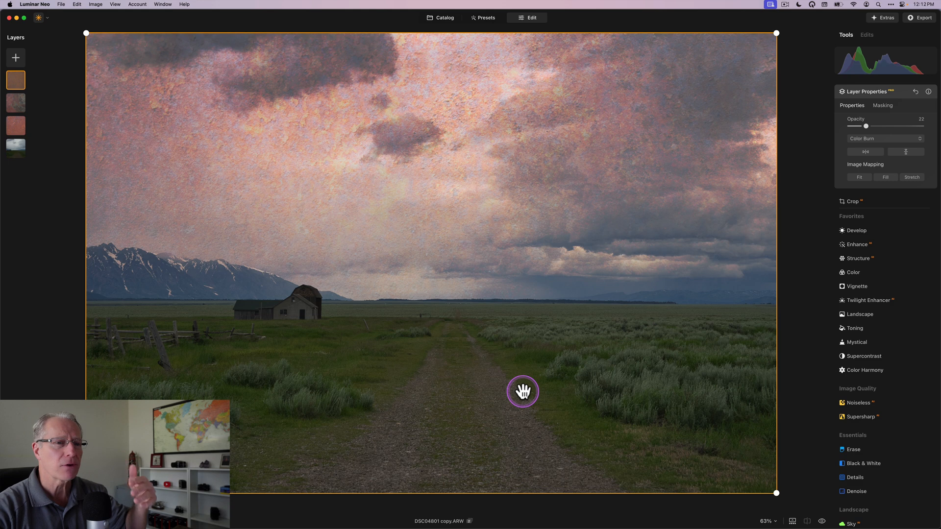
mouse_move(827, 123)
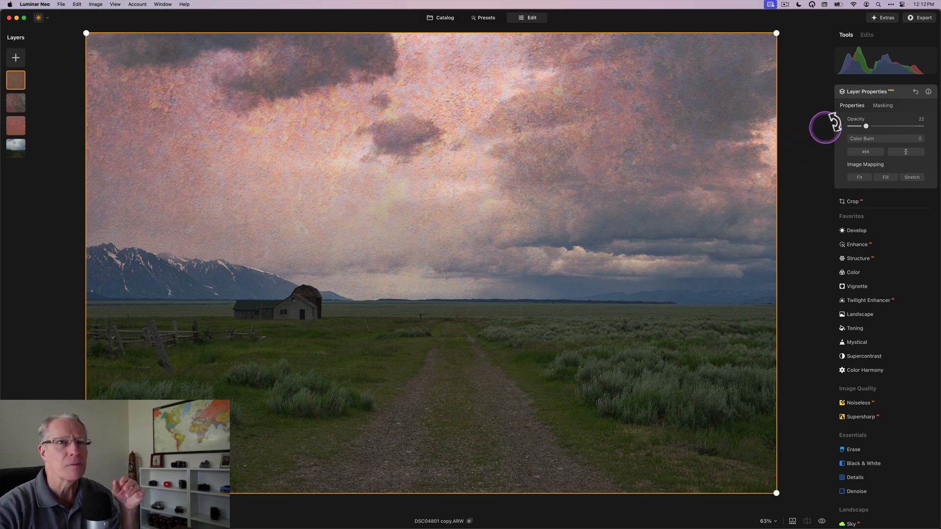
click(866, 92)
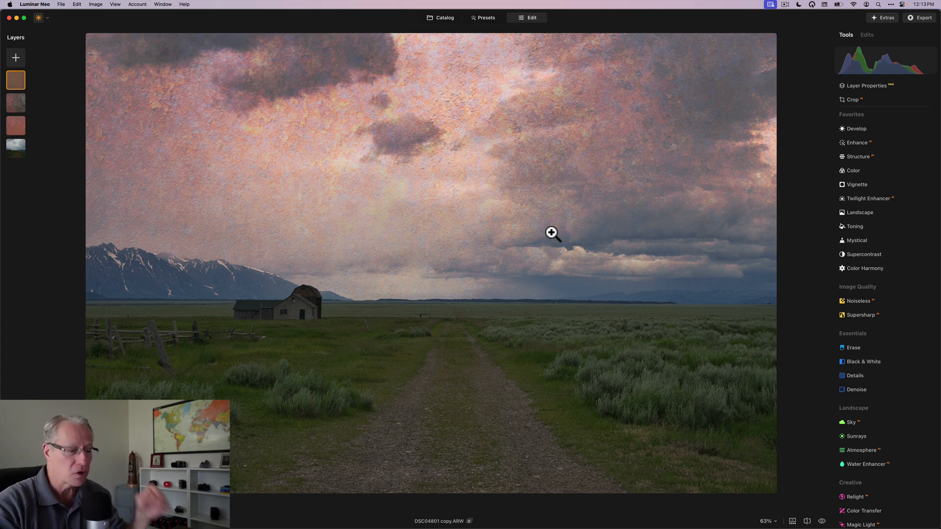
click(16, 147)
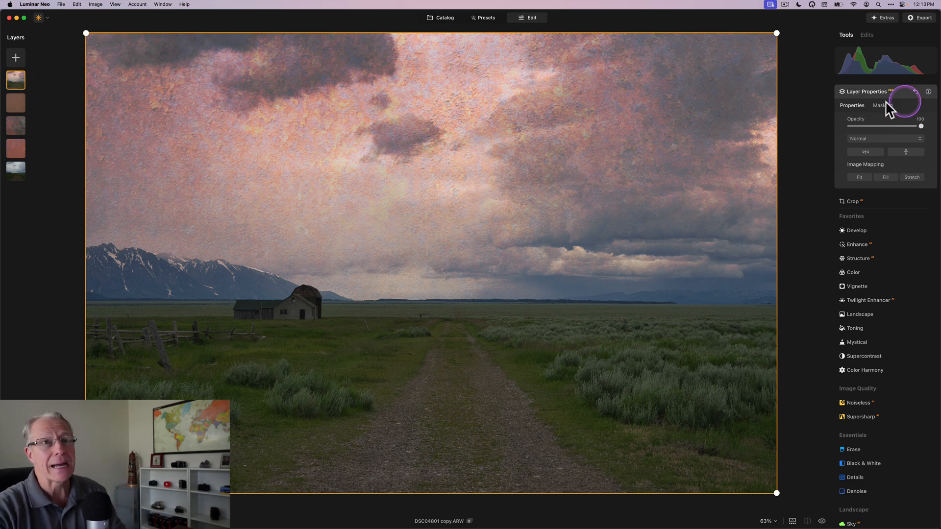
Step: Collapse the merged layer's properties and open its Develop adjustments
click(866, 92)
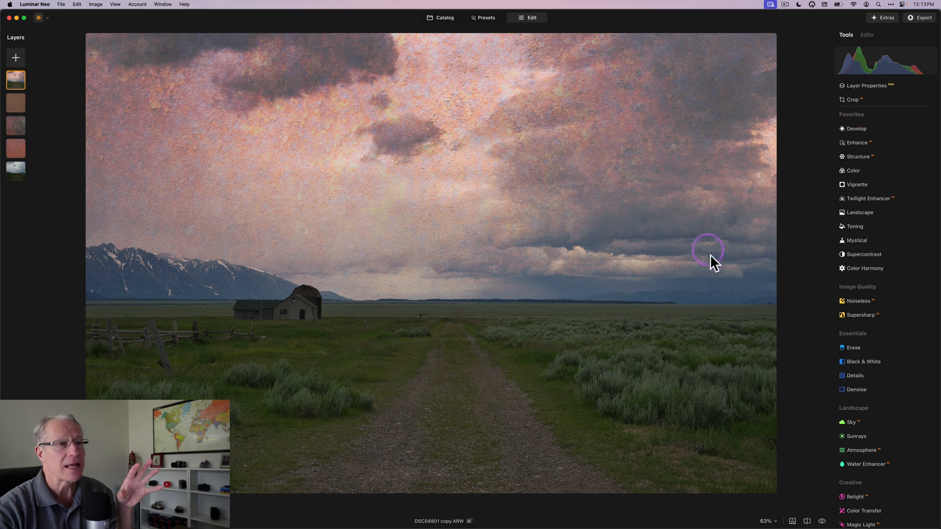
mouse_move(468, 217)
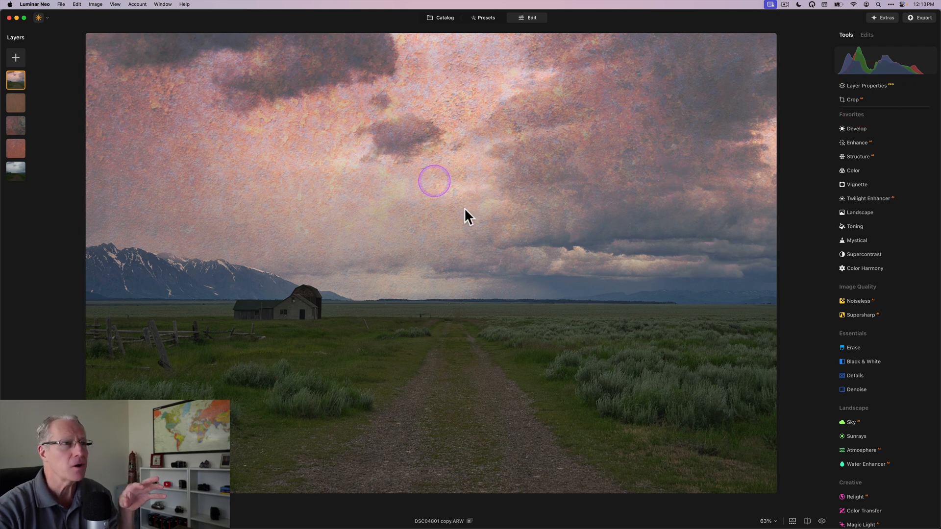
mouse_move(402, 306)
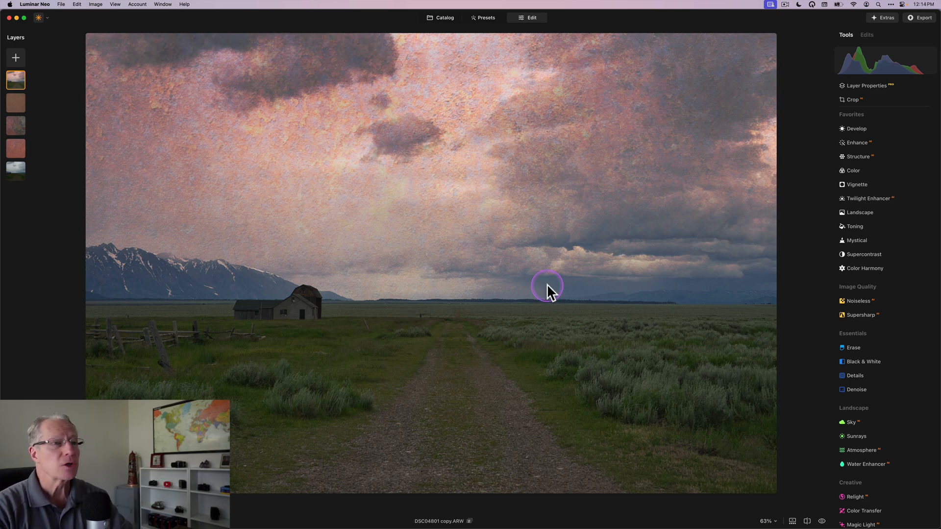
click(855, 129)
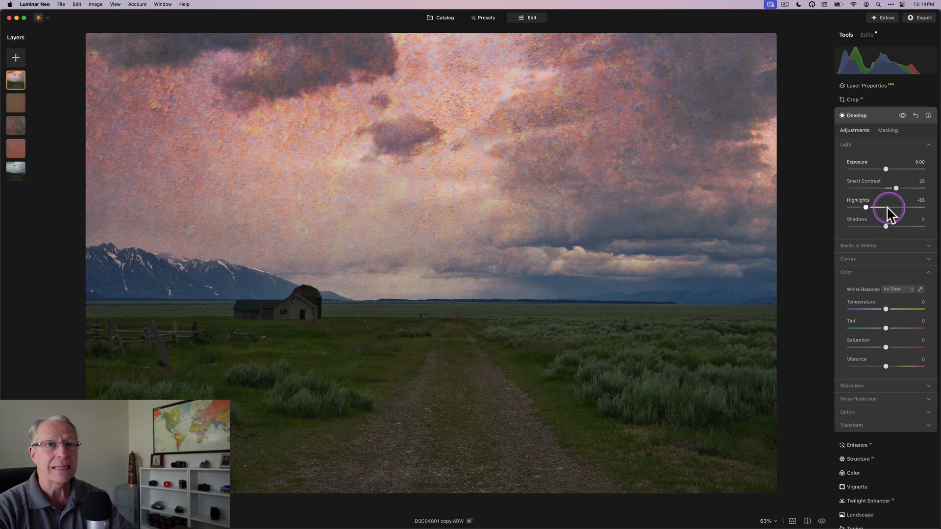
mouse_move(887, 229)
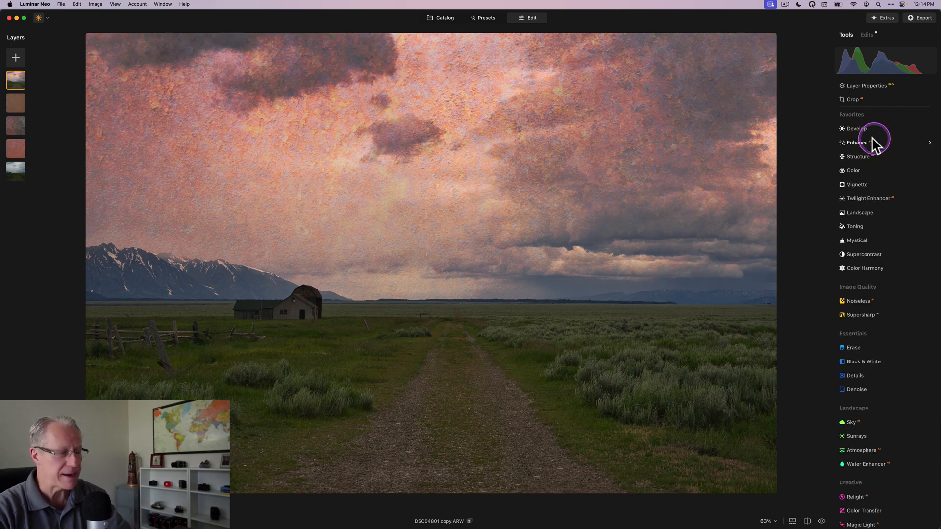
mouse_move(856, 128)
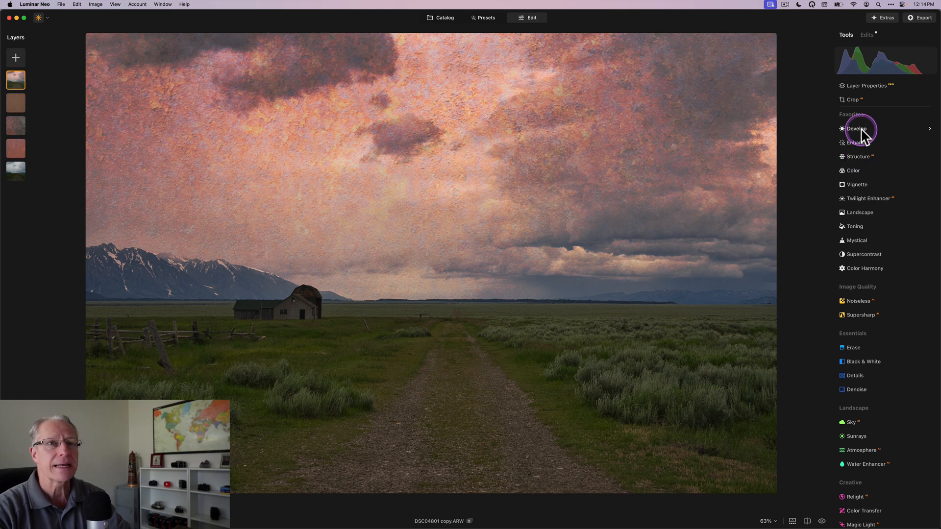
Step: Add a Develop edit masked by a foreground linear gradient, with Exposure -0.51
click(856, 129)
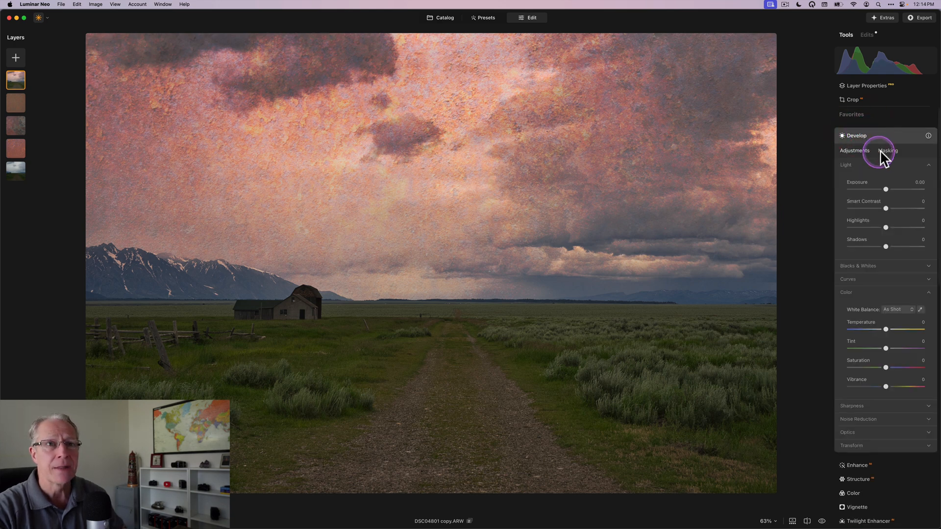
click(887, 150)
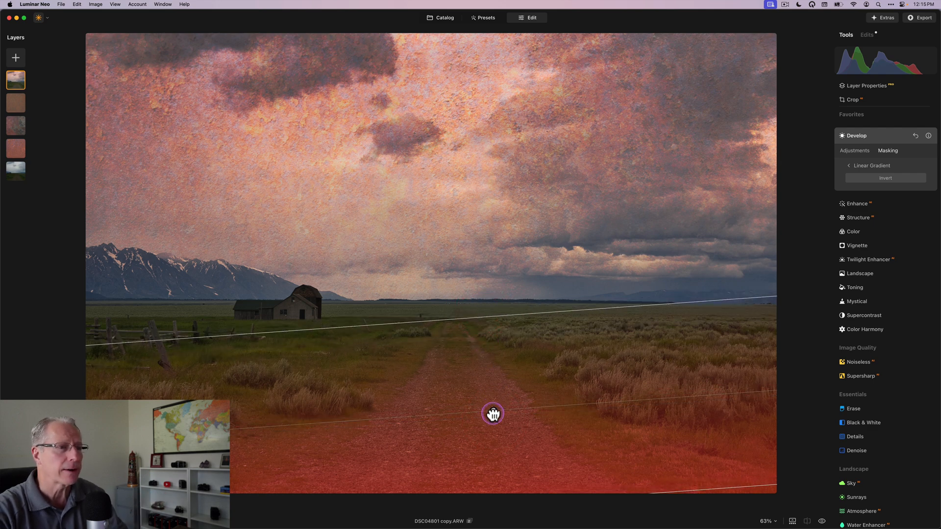
click(854, 151)
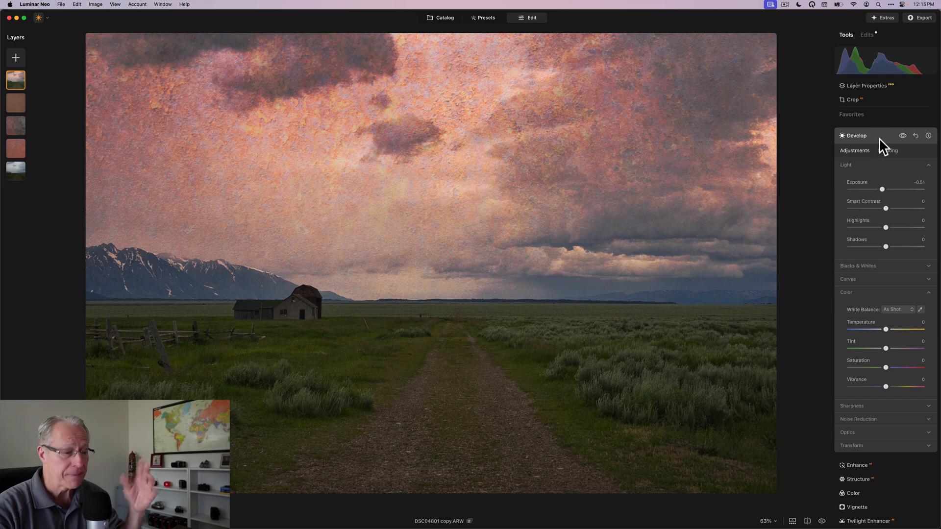
click(856, 136)
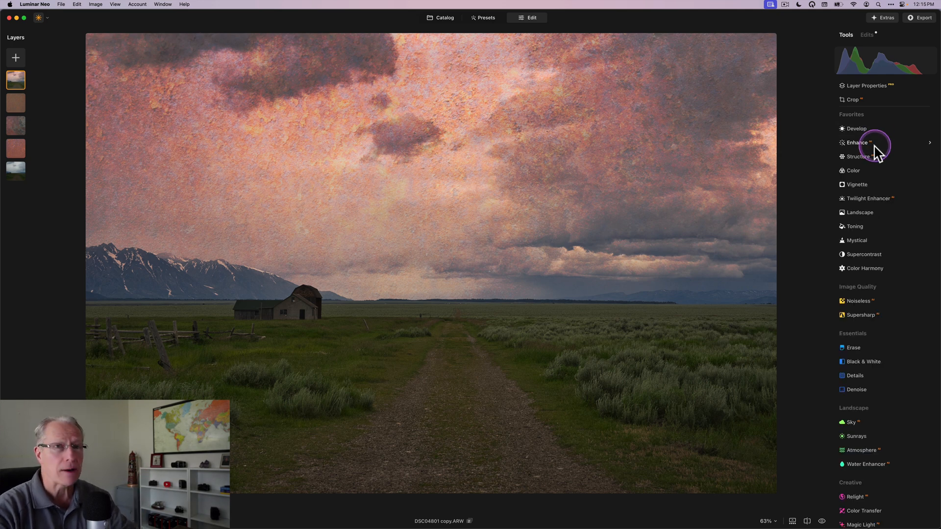
Step: Apply Enhance Accent 50, compare it with the eye preview toggle, then collapse Enhance
click(854, 142)
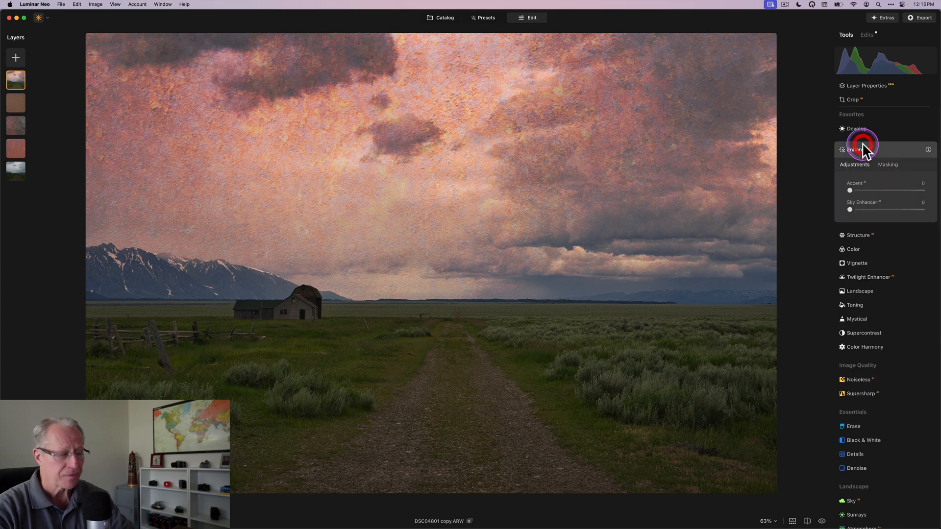
click(887, 165)
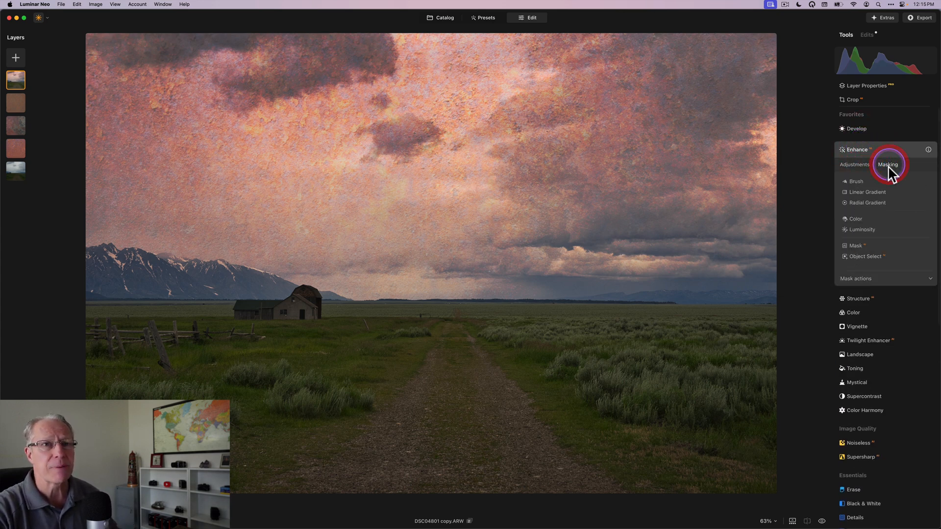
click(868, 203)
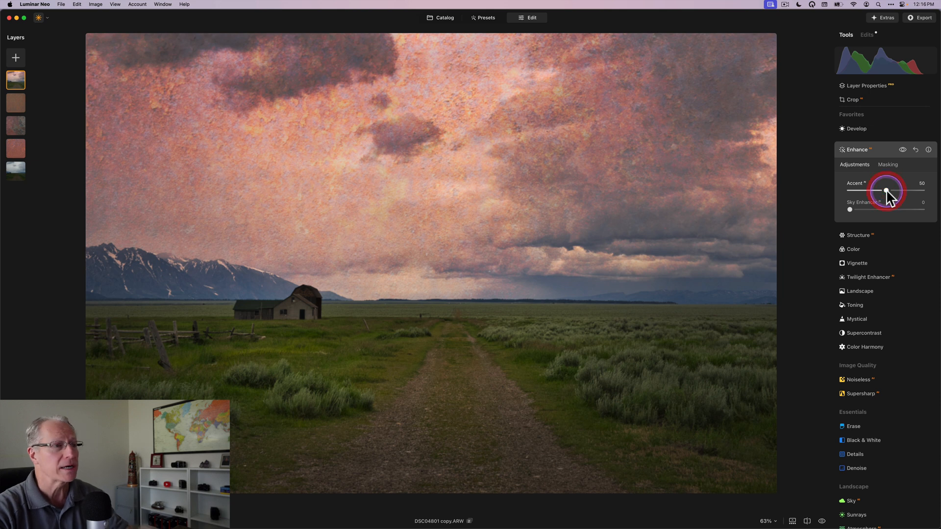
click(902, 150)
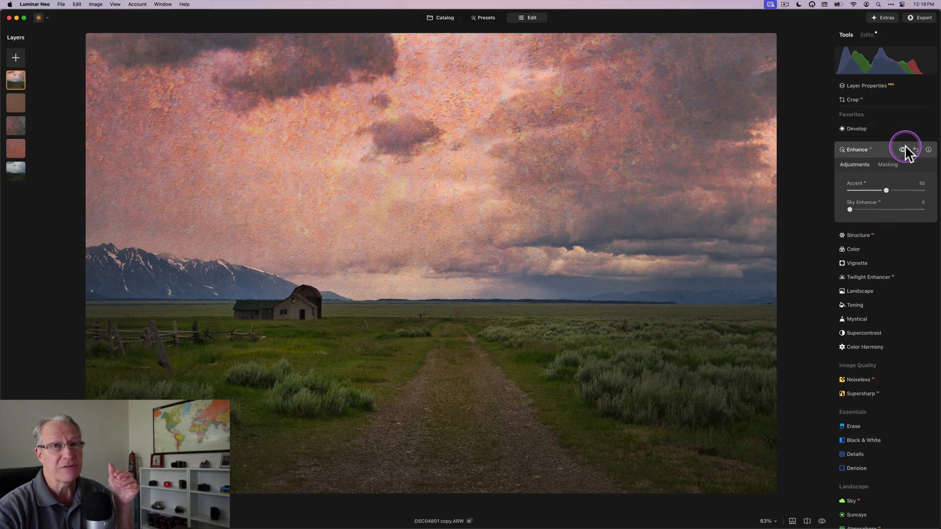
mouse_move(902, 150)
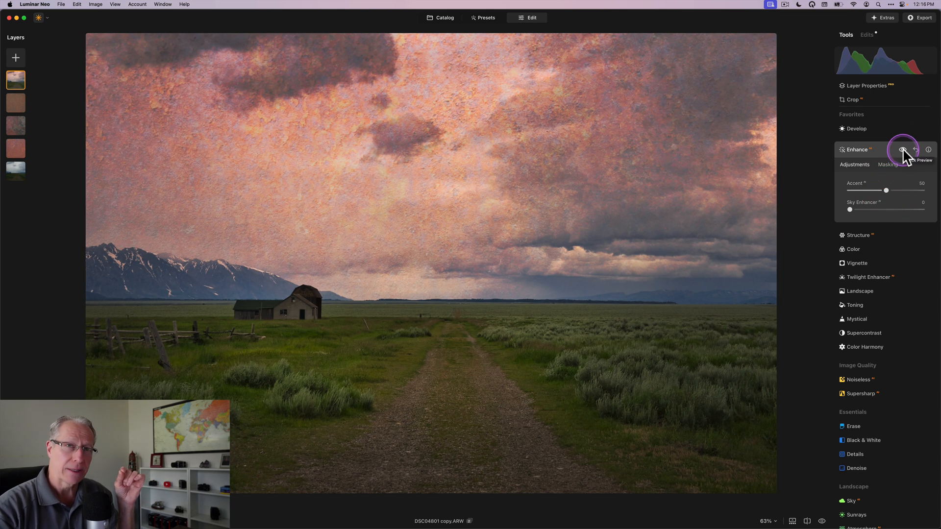
click(901, 150)
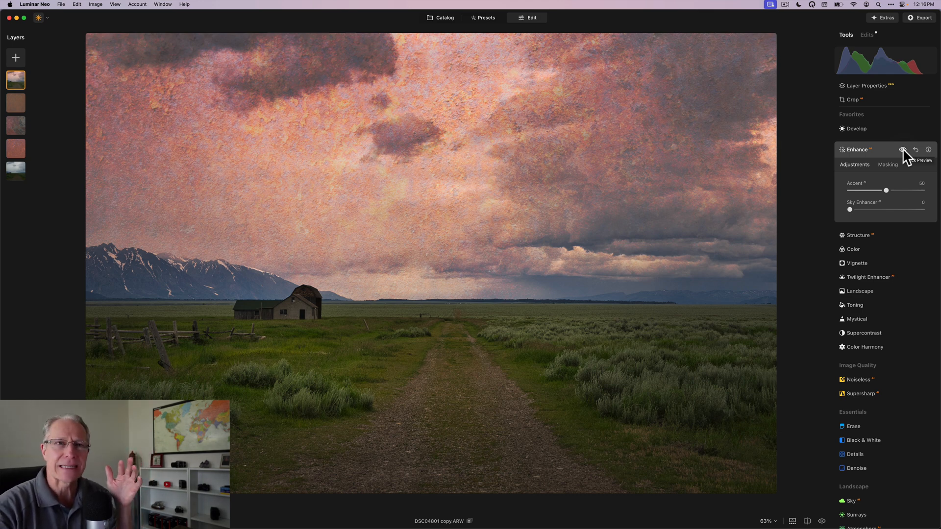
click(903, 149)
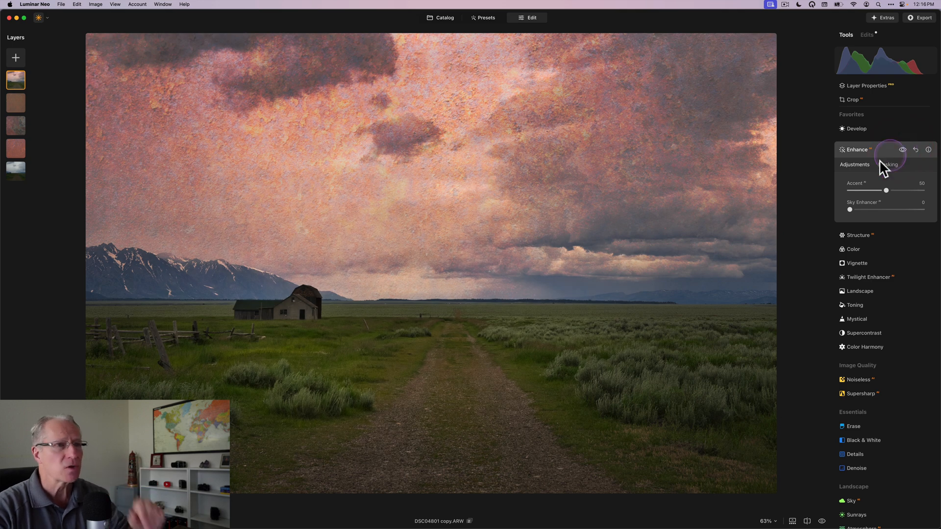
click(857, 149)
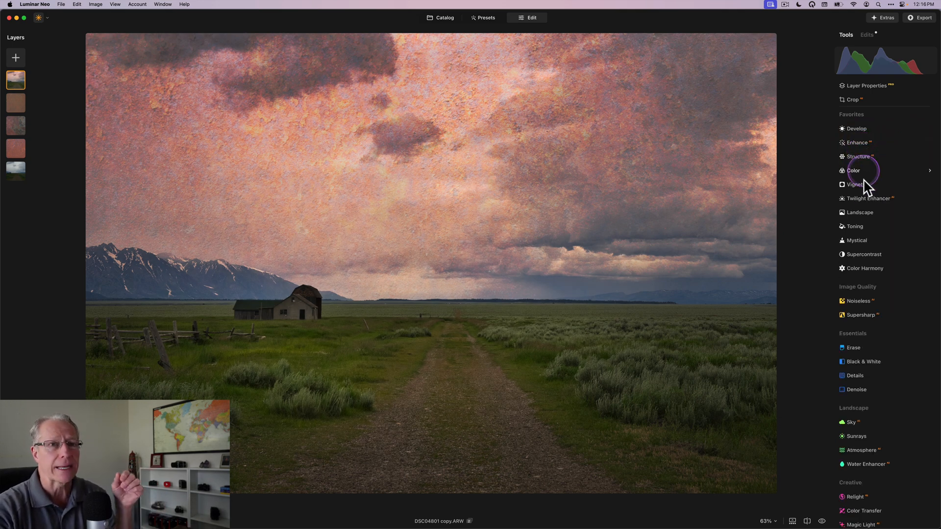
Step: Grade in Color Harmony: Brilliance 9, Warmth -18, Warm 6, Cool -32, shadows Yellow-Blue 10
click(865, 268)
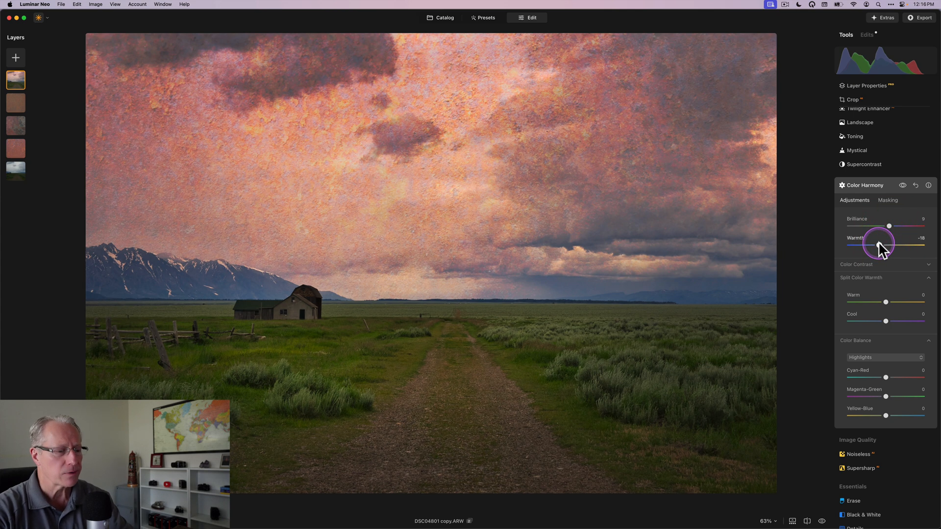
mouse_move(888, 315)
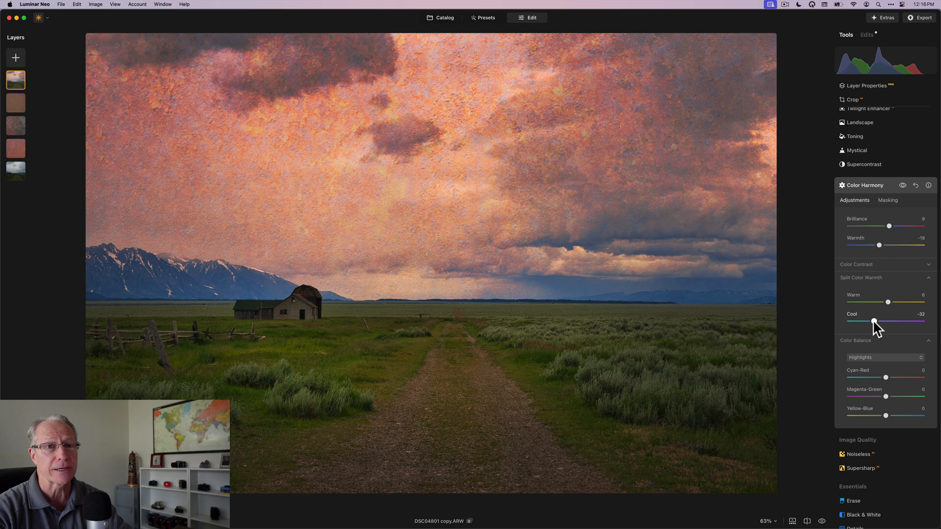
click(883, 358)
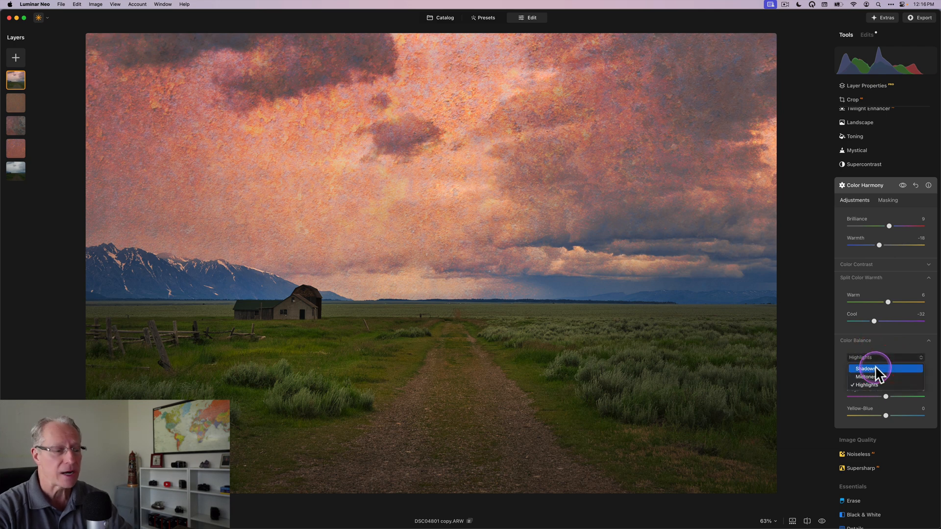
click(865, 368)
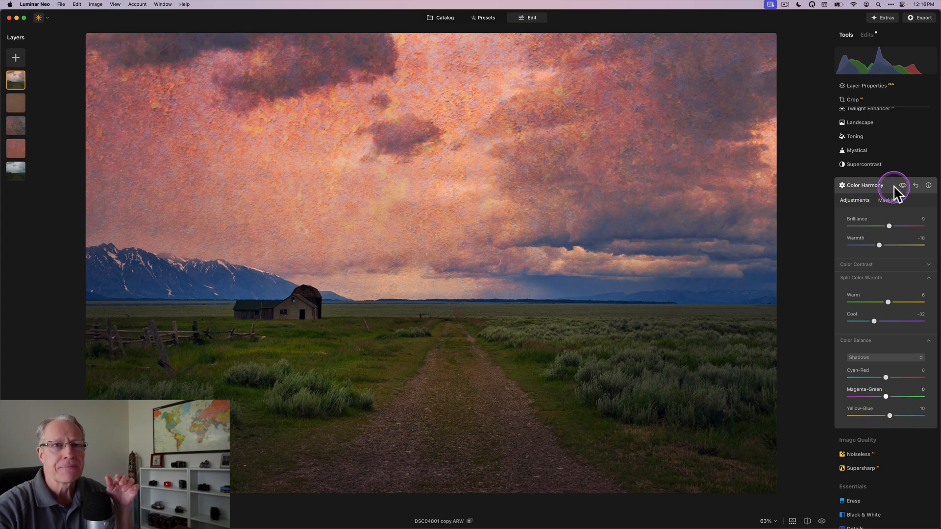
click(902, 185)
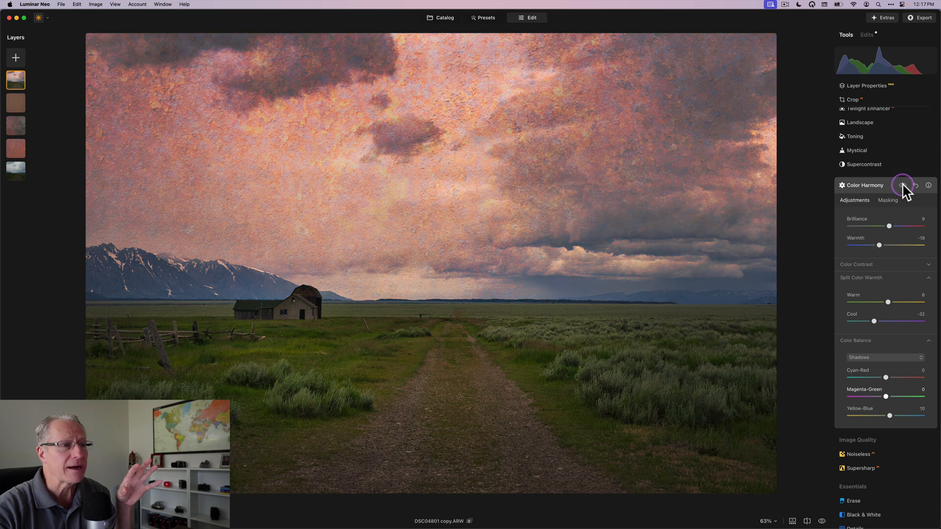
click(902, 184)
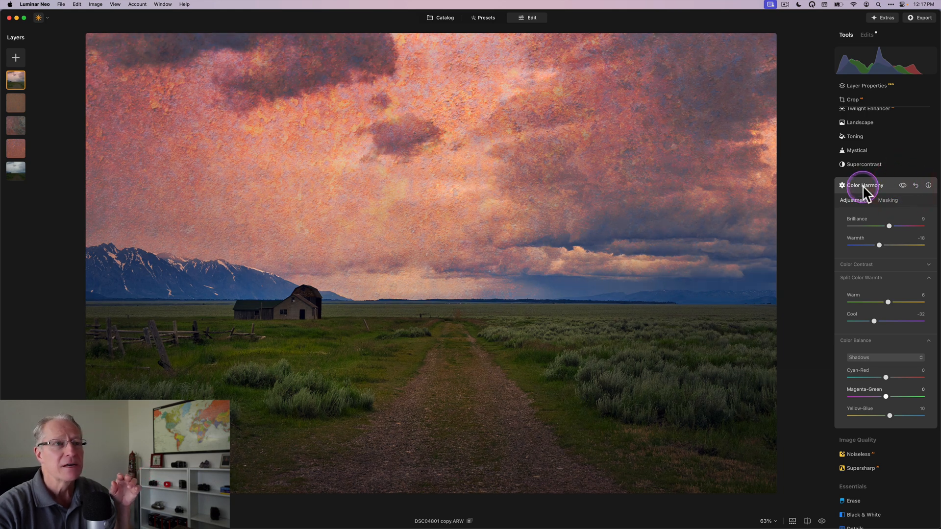
click(864, 178)
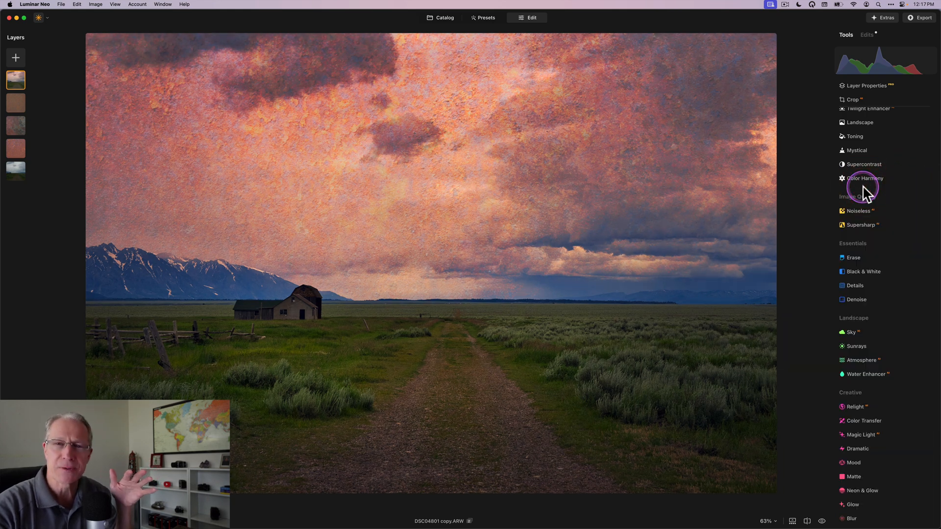
mouse_move(866, 193)
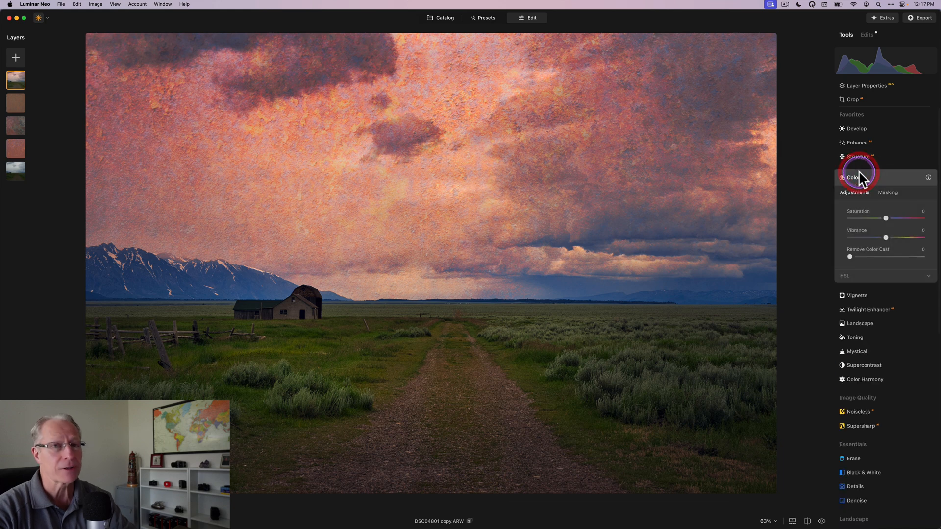
Step: Lower HSL saturation in the Color tool: Yellow -36, Green -21
click(845, 275)
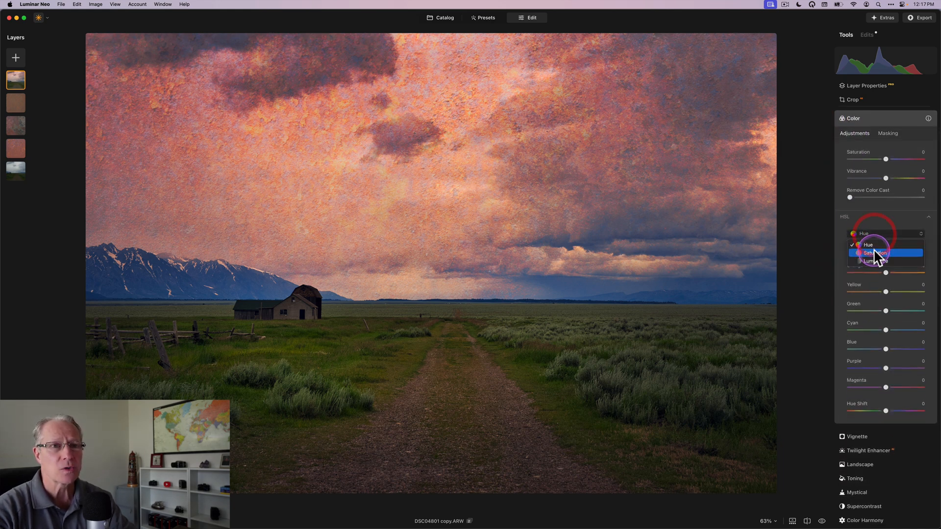
click(876, 253)
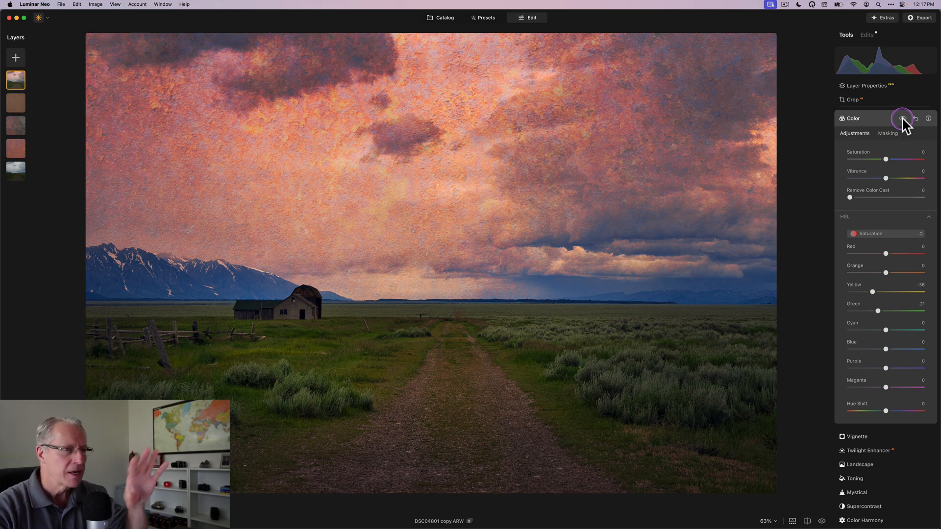
mouse_move(901, 120)
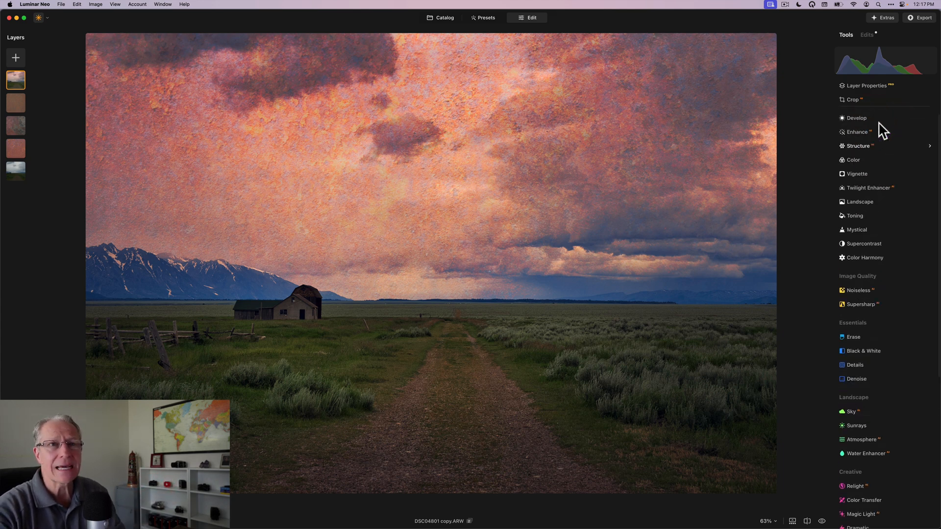
Step: Mask a new Develop adjustment to the barn and its roof with Object Select
click(856, 117)
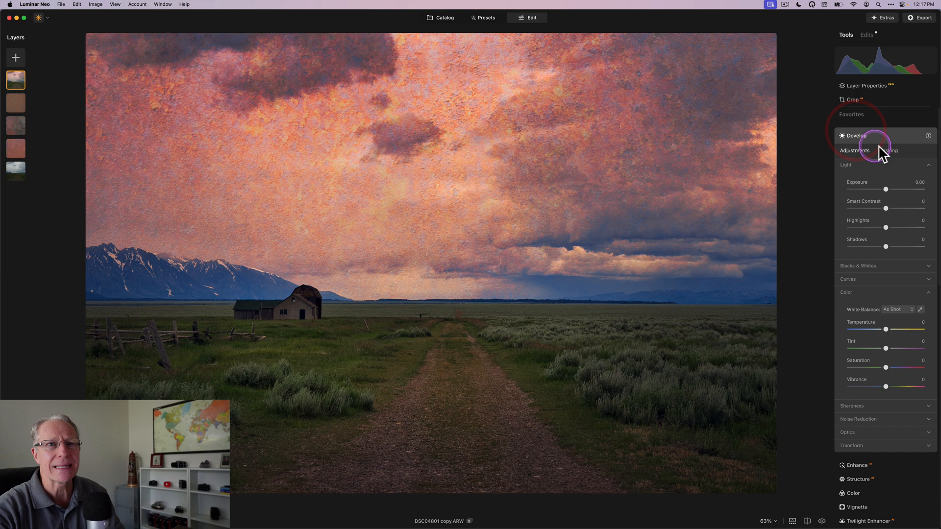
click(887, 150)
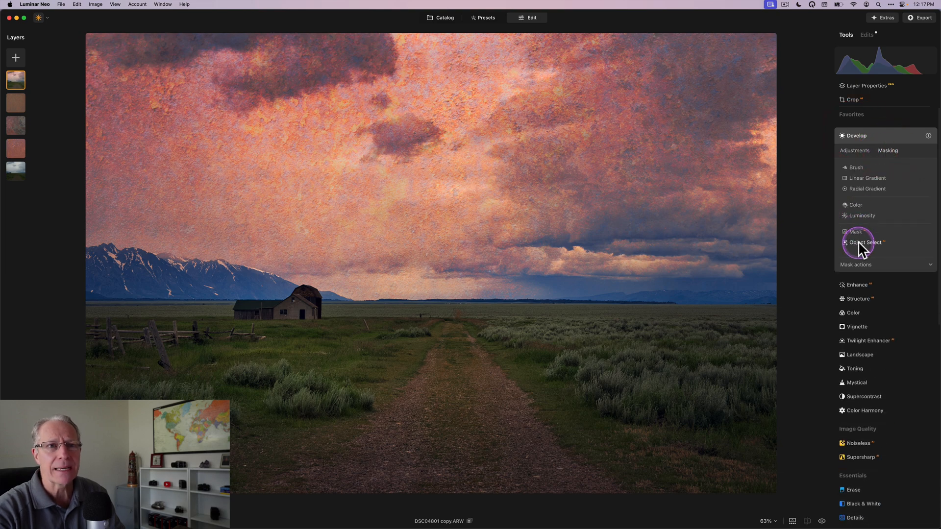
click(866, 242)
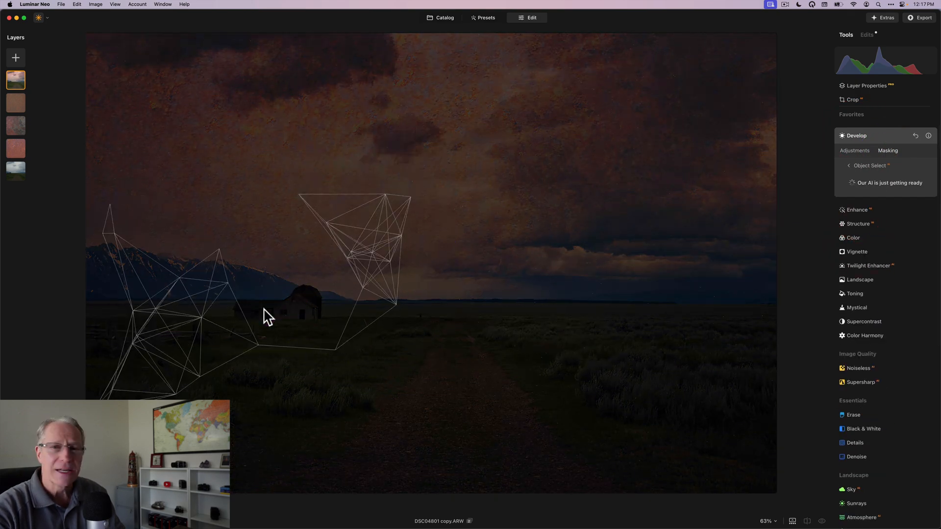
click(252, 307)
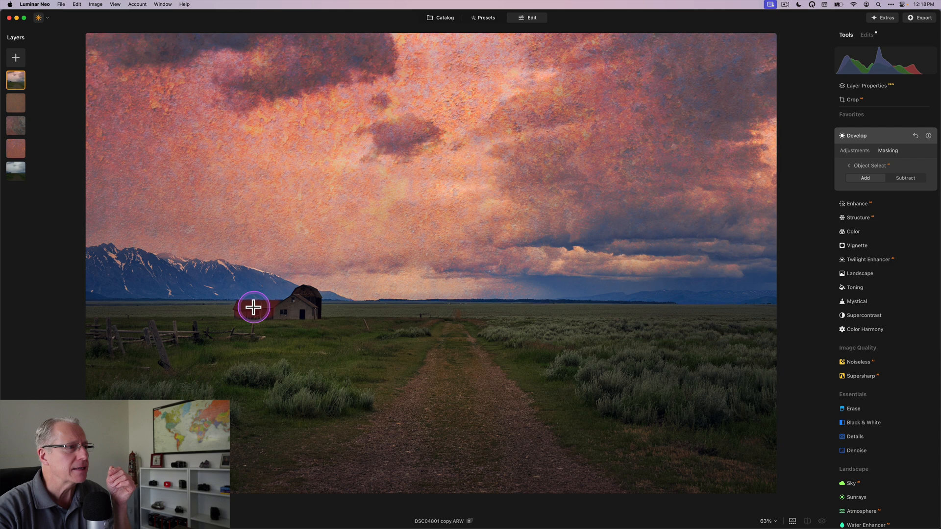
mouse_move(269, 315)
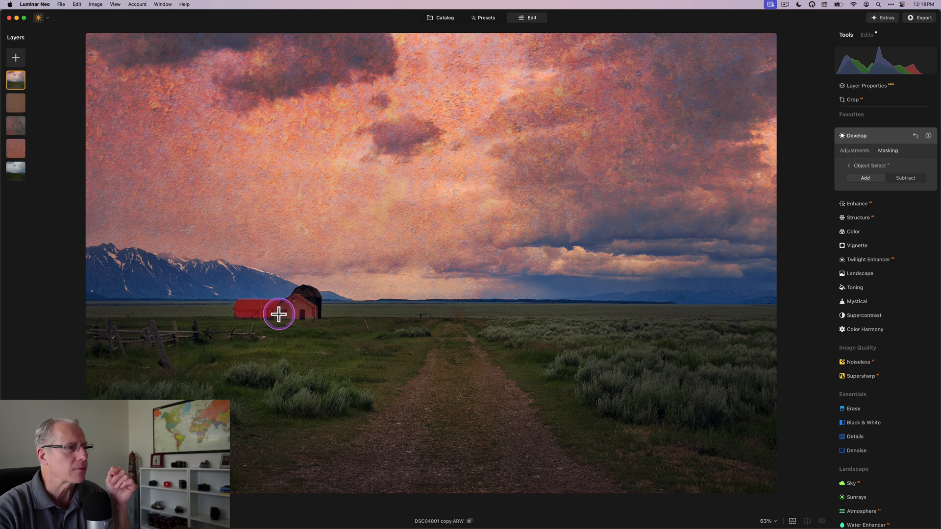
mouse_move(311, 300)
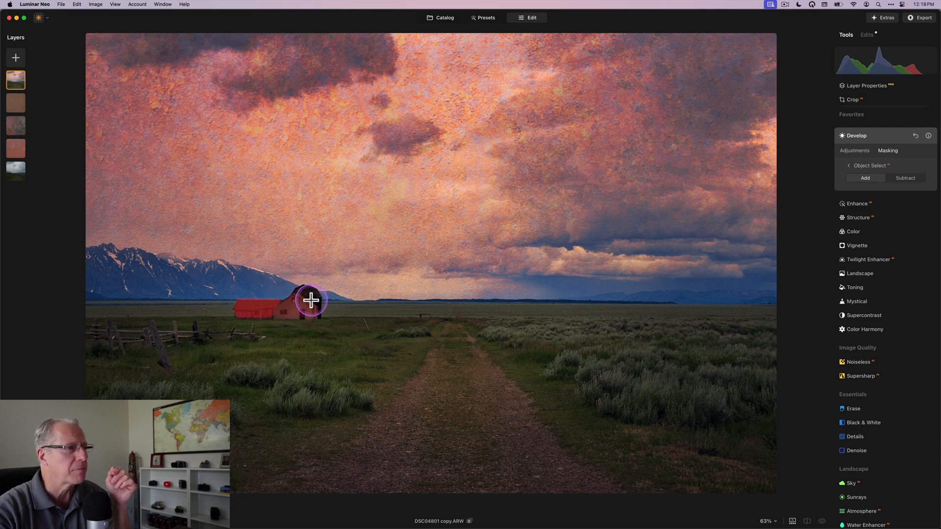
click(854, 150)
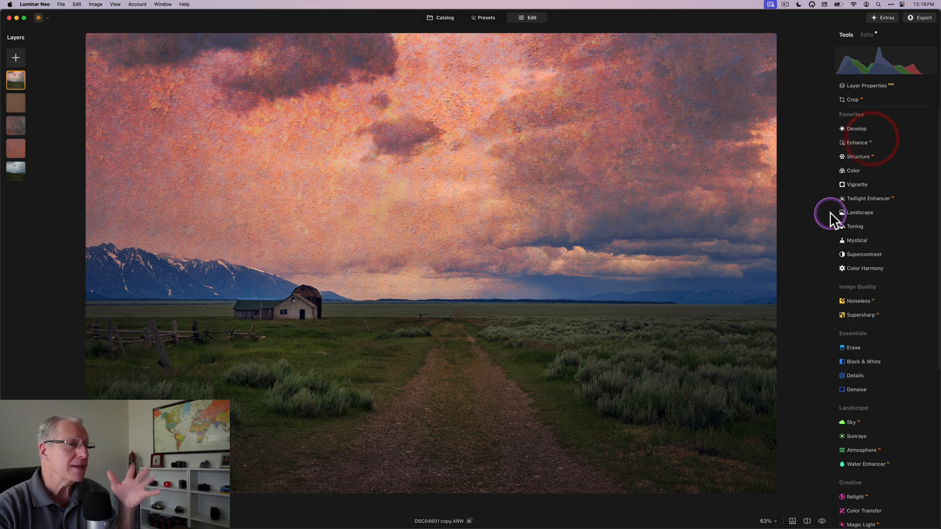
mouse_move(830, 216)
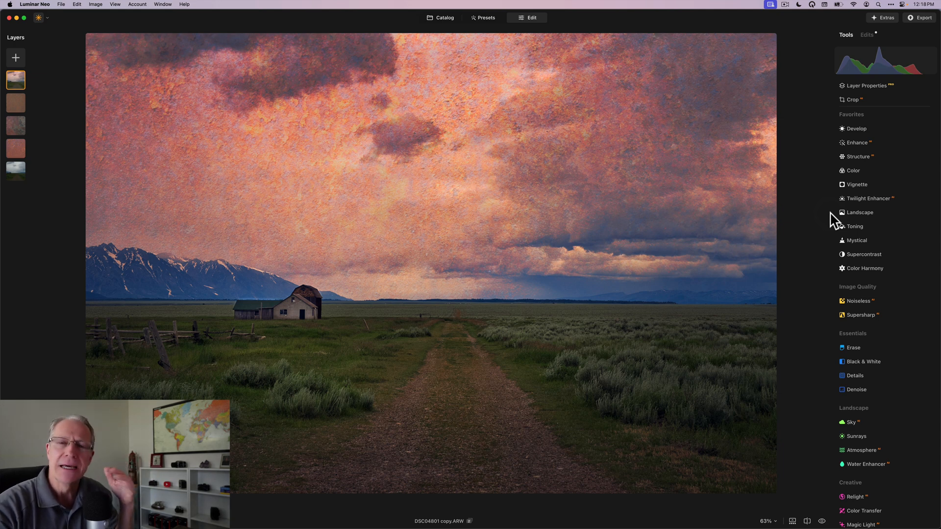
mouse_move(623, 228)
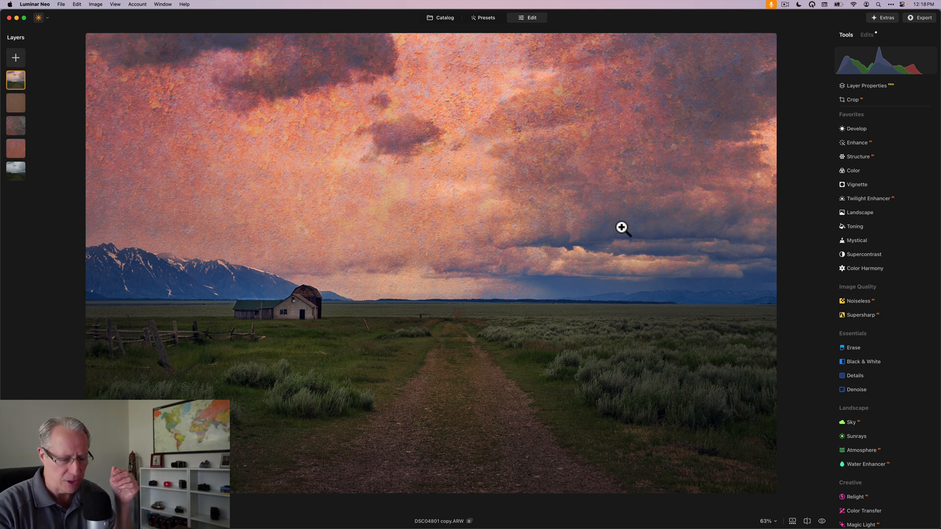
Step: Toggle the before/after eye to show the original gray, untextured barn photo
click(821, 521)
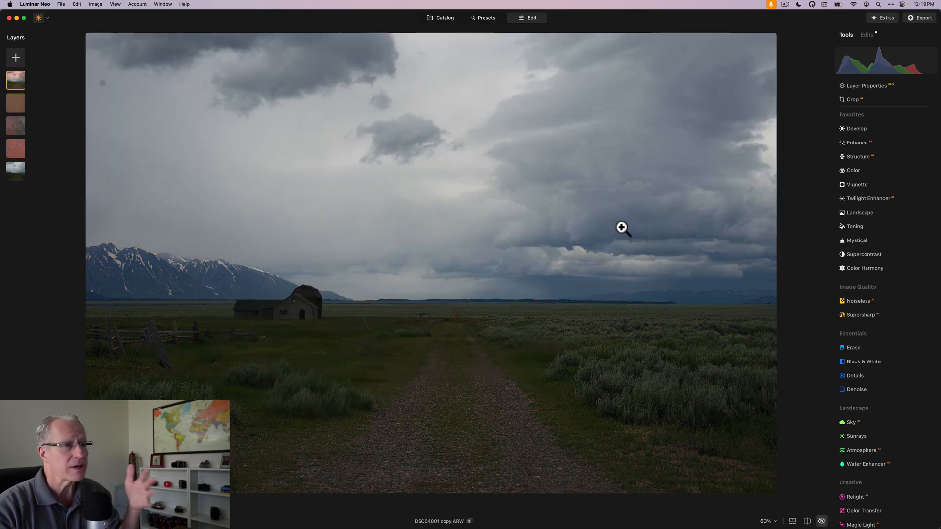